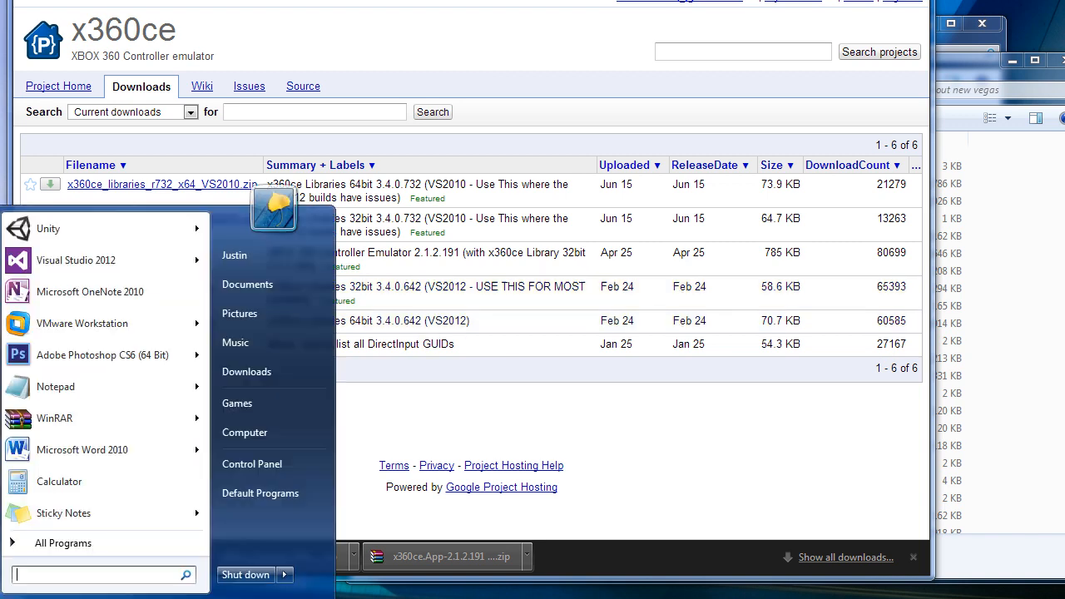
Step: Search the Start menu for 'regedit' so regedit.exe appears under Programs
text(regedit)
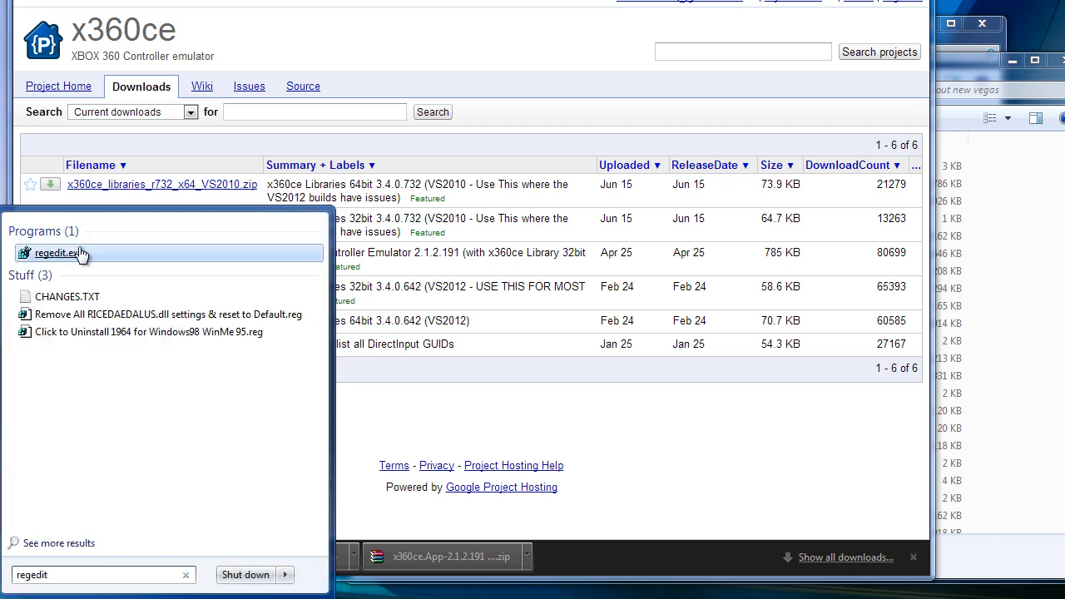
Step: Launch regedit.exe and expand HKEY_CURRENT_USER down to CurrentControlSet's Control key
click(56, 253)
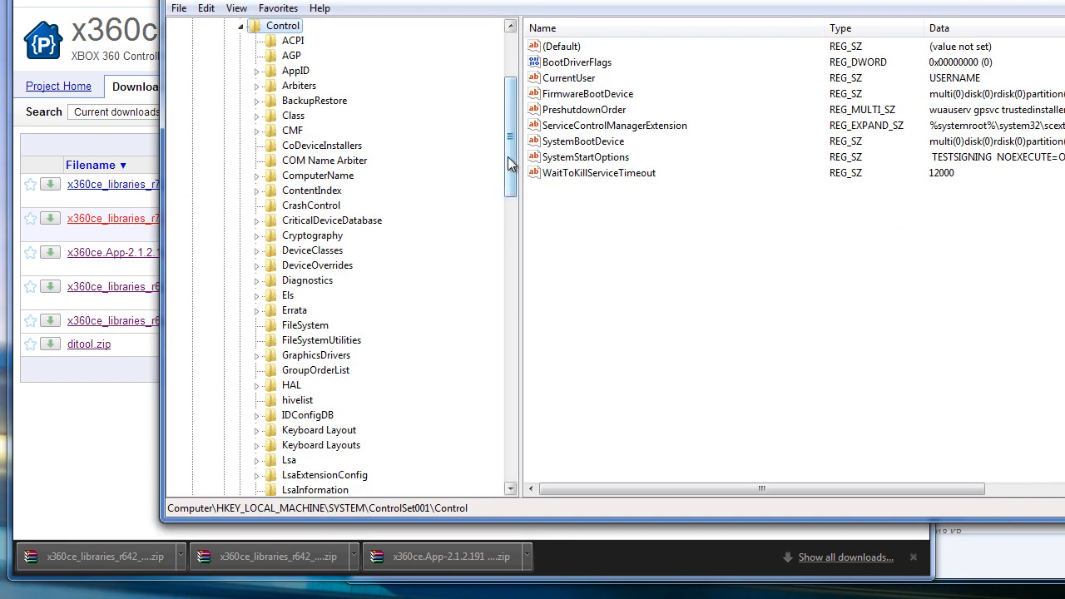
click(266, 55)
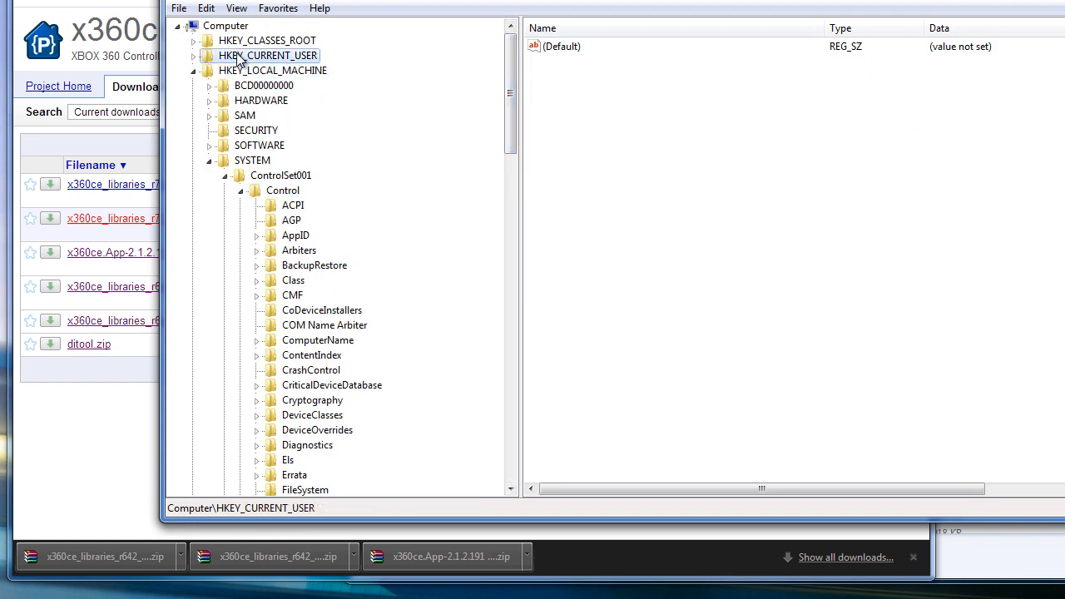
click(264, 189)
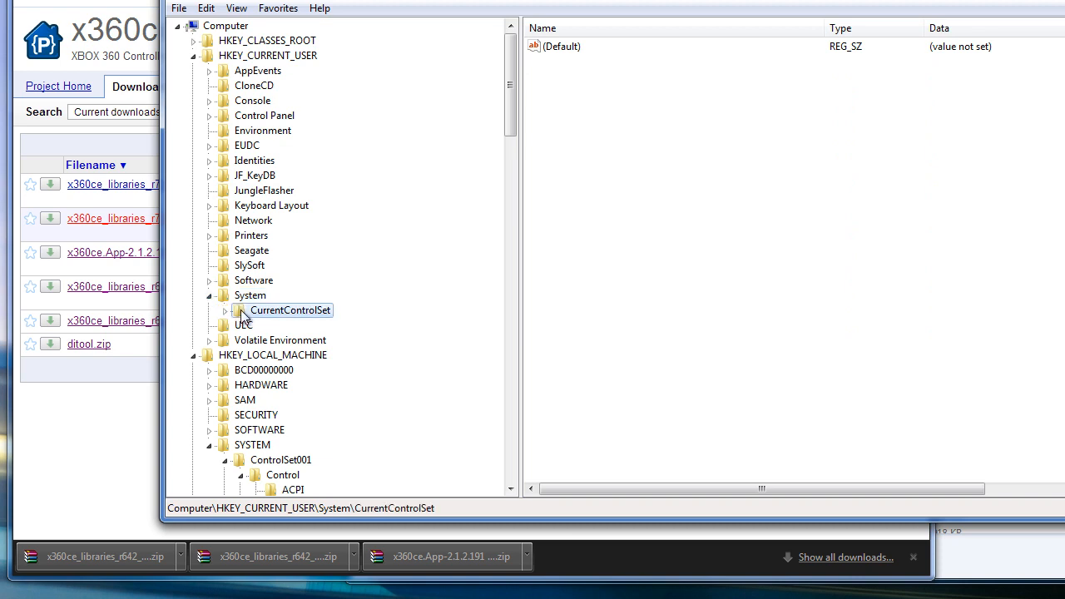
click(223, 310)
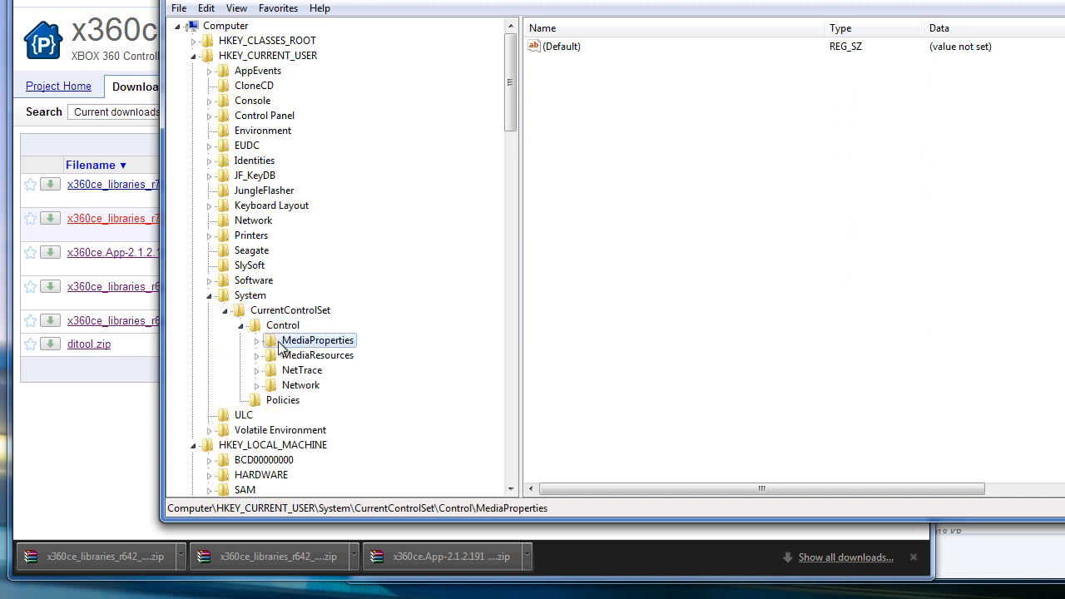
Step: Expand MediaProperties > Joystick > OEM and show the VID_1234&PID_BEAD device's values
click(256, 340)
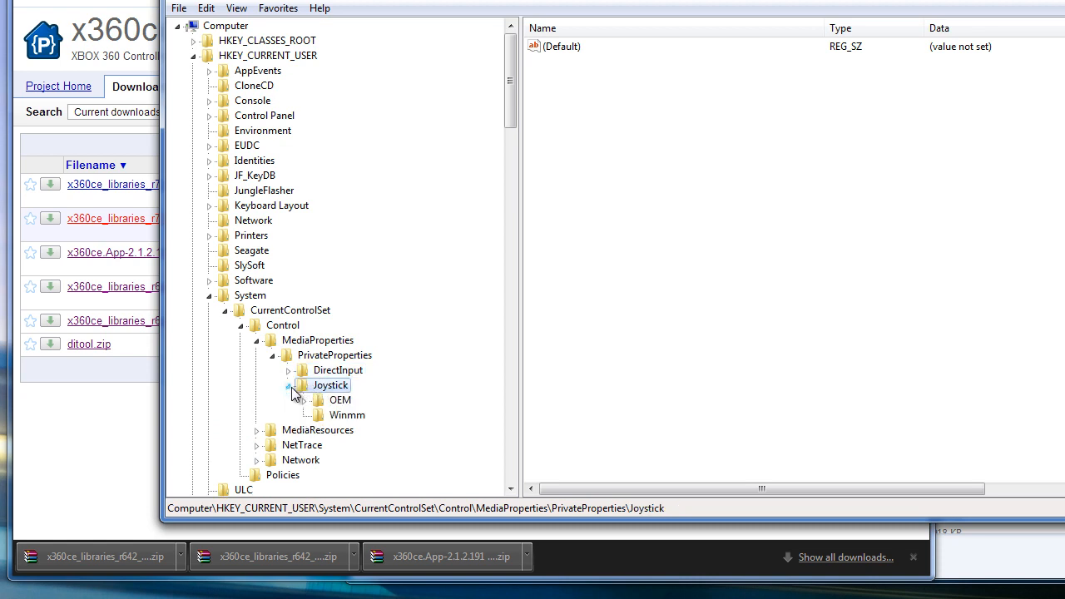
click(300, 400)
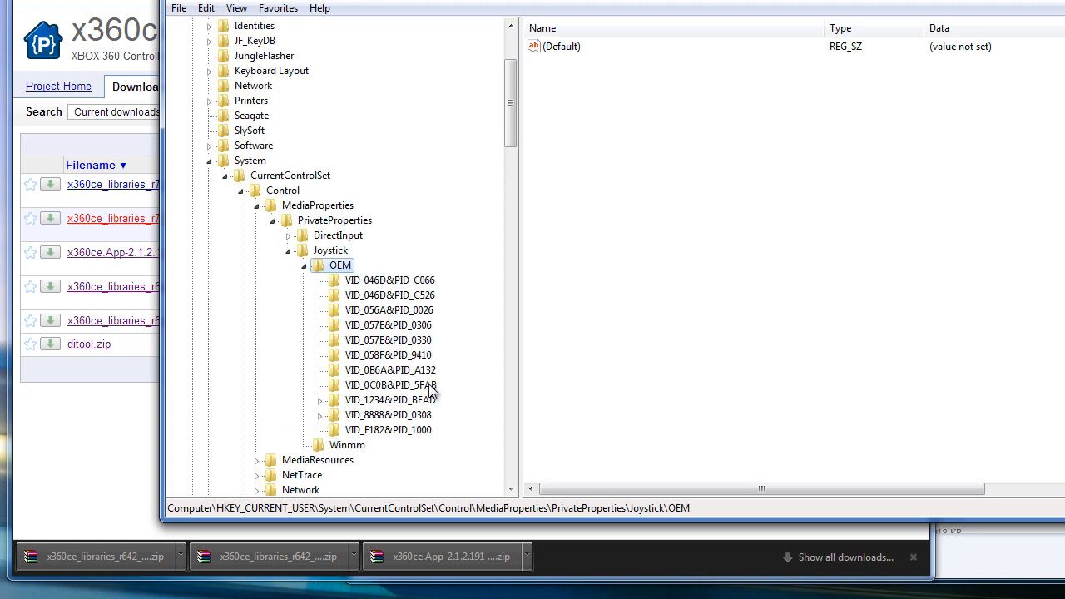
click(387, 399)
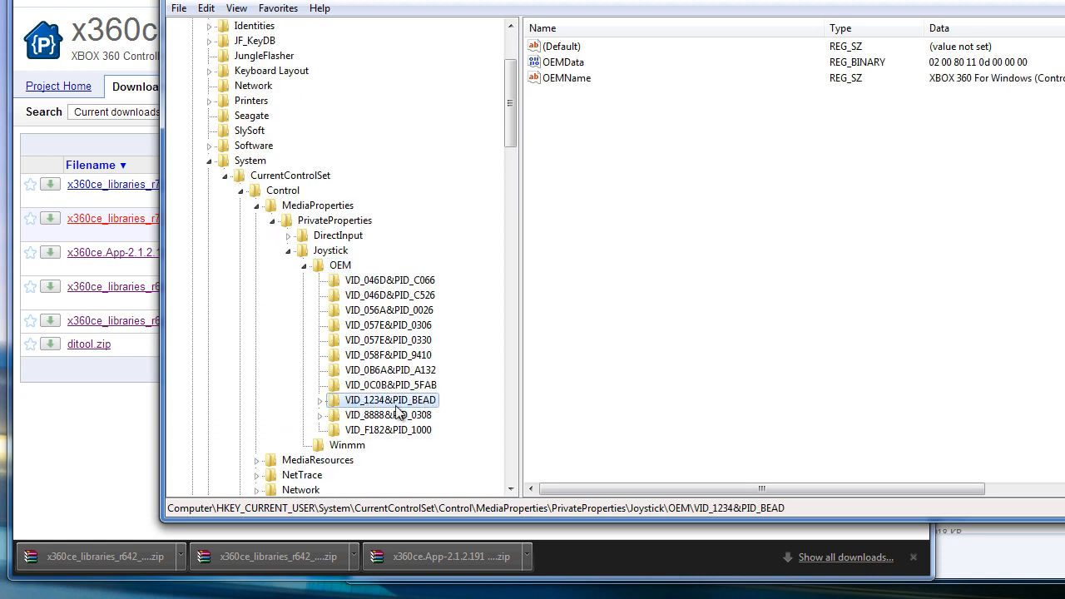
mouse_move(814, 149)
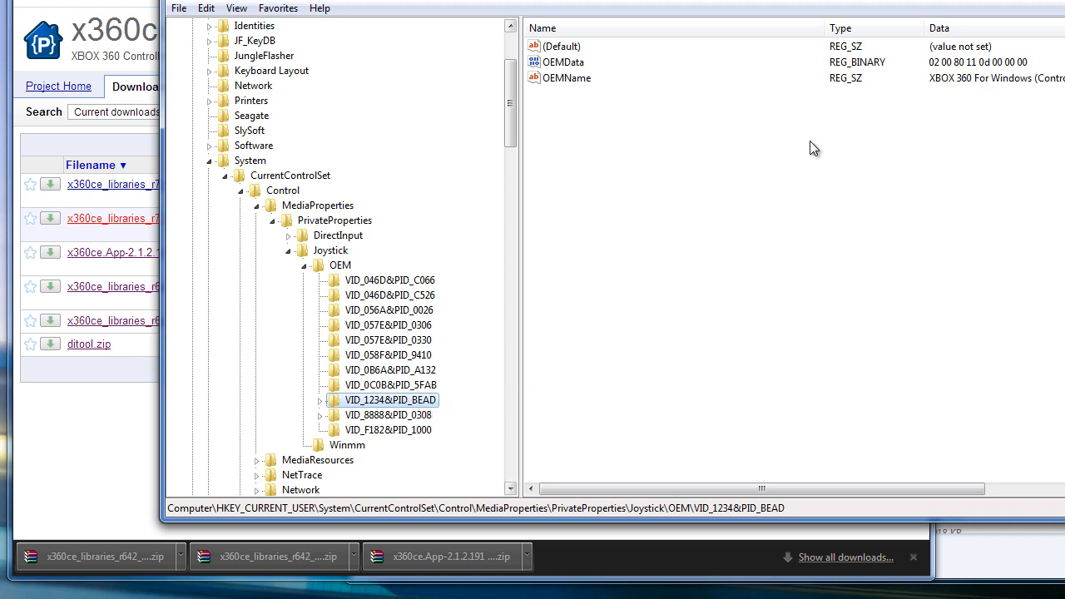
double_click(568, 78)
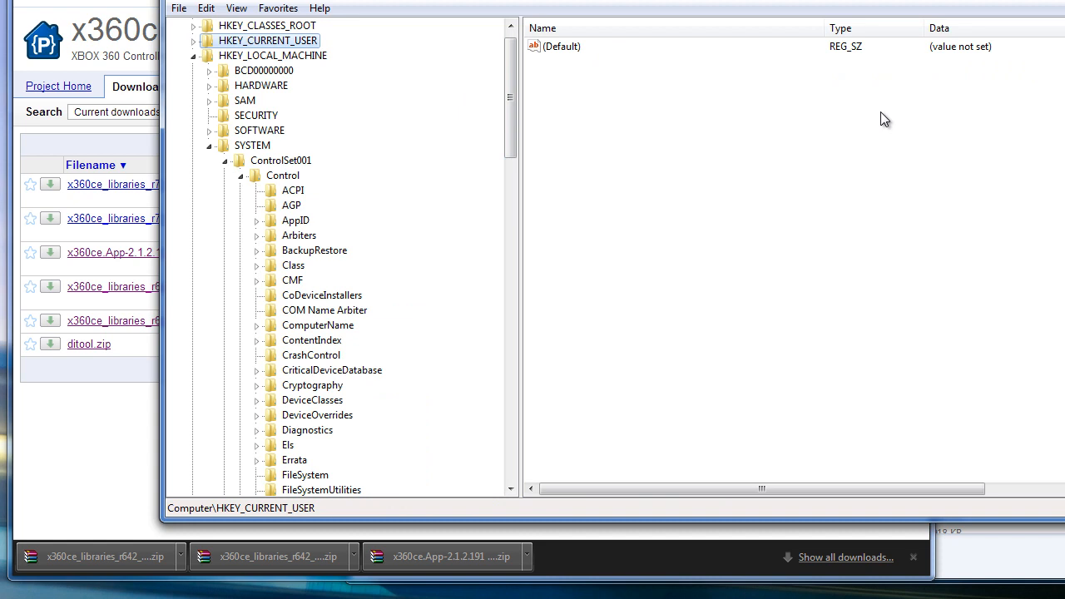
mouse_move(539, 99)
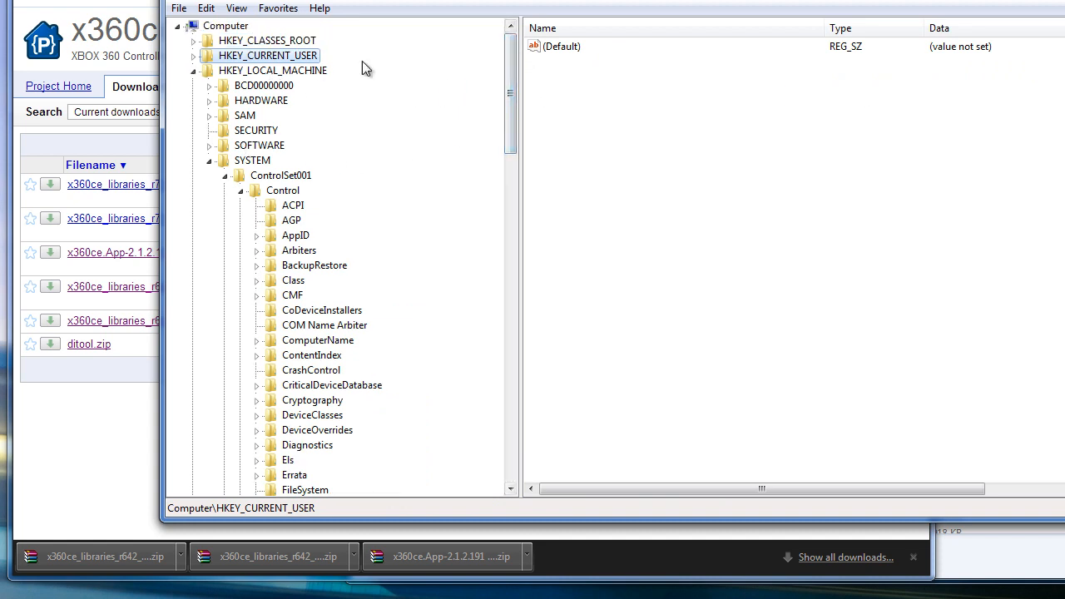
Step: Expand HKEY_LOCAL_MACHINE > SYSTEM > ControlSet001 > Control in the tree
click(253, 159)
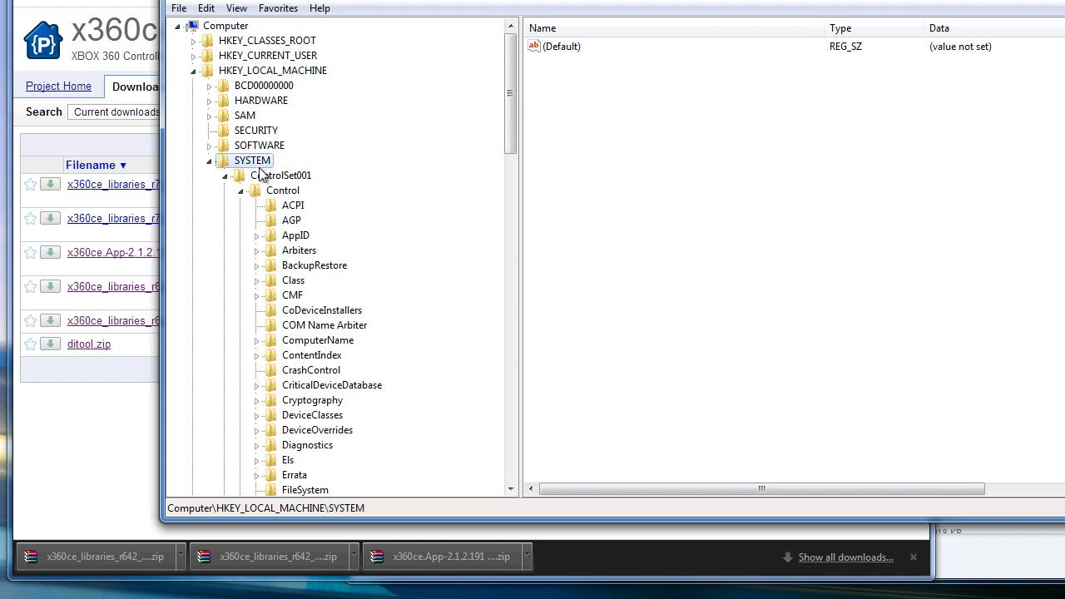
click(225, 177)
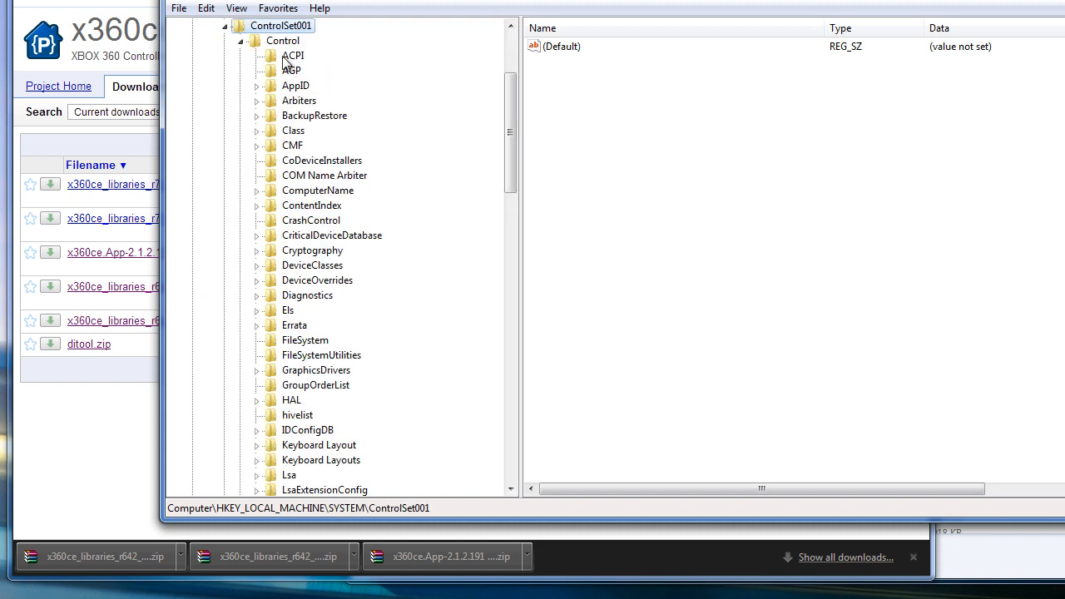
click(283, 40)
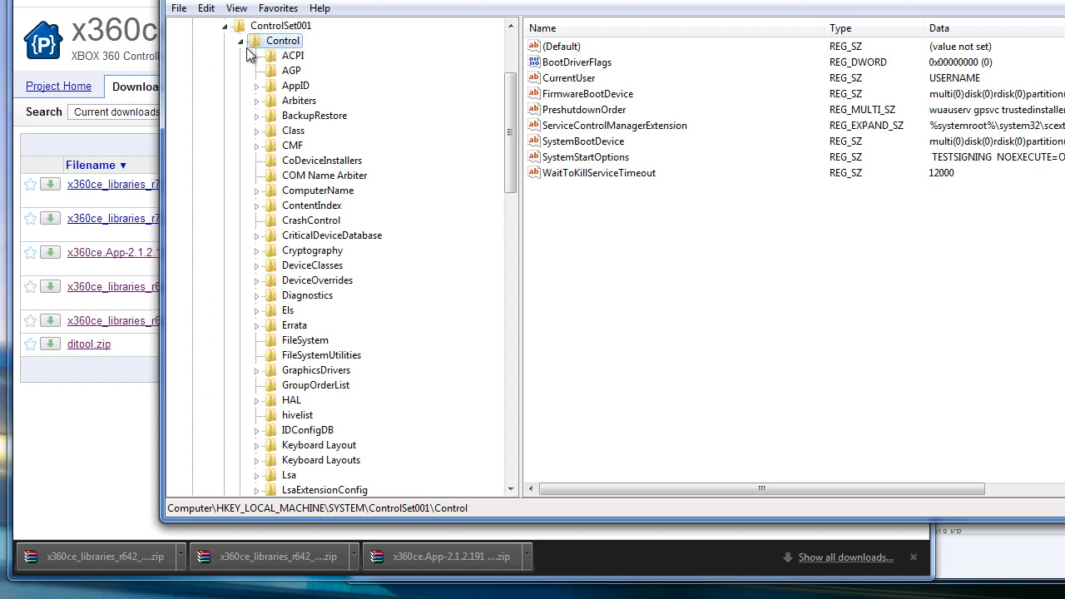
scroll(down, 3)
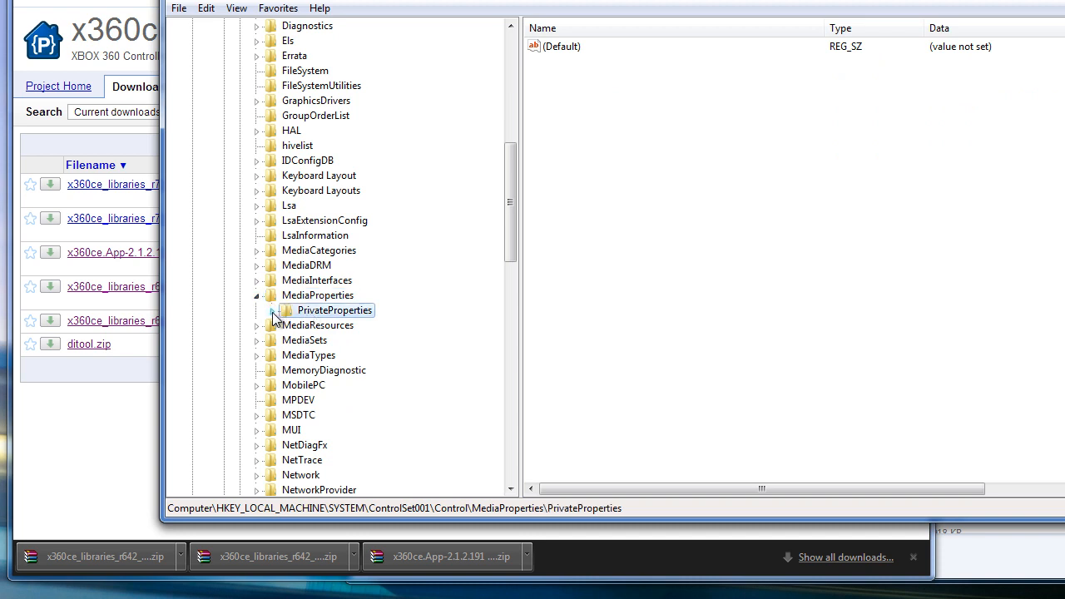
Step: Expand the Joystick OEM list, select VID_1234&PID_BEAD and pick its OEMName value
click(260, 311)
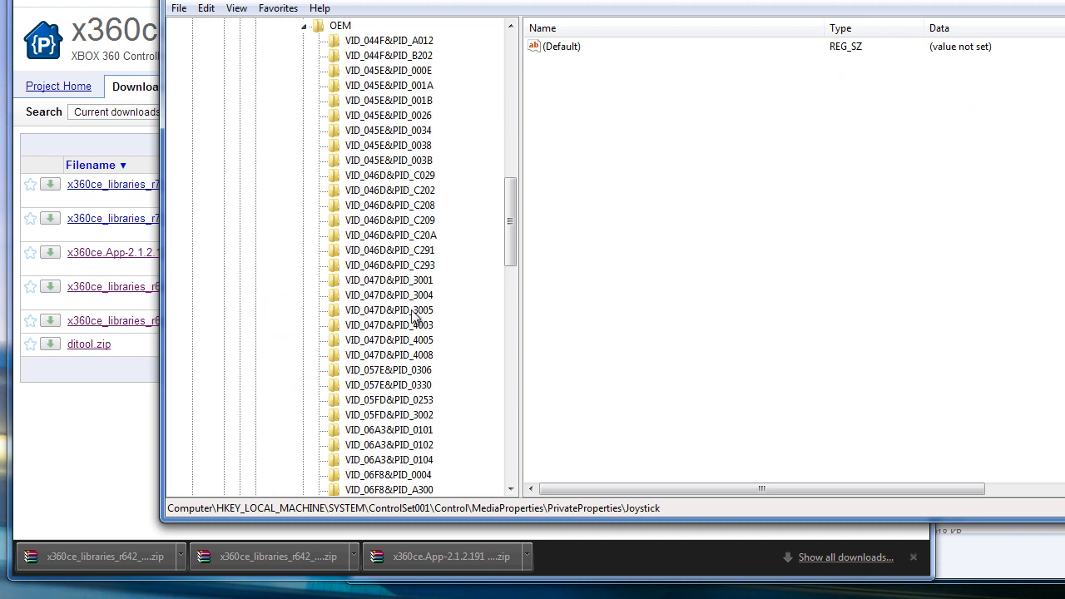
click(387, 429)
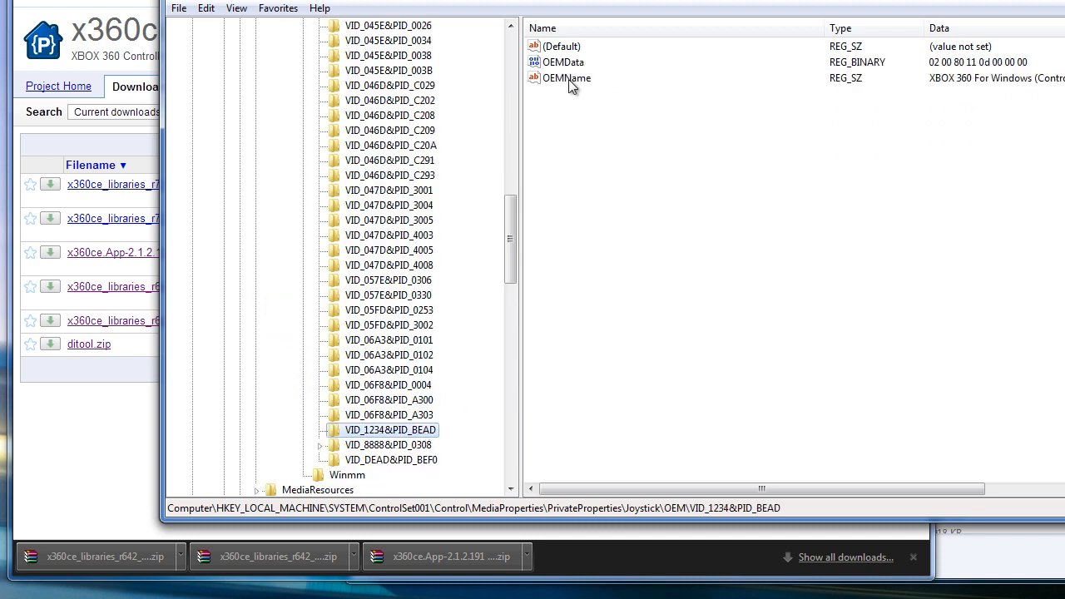
click(569, 78)
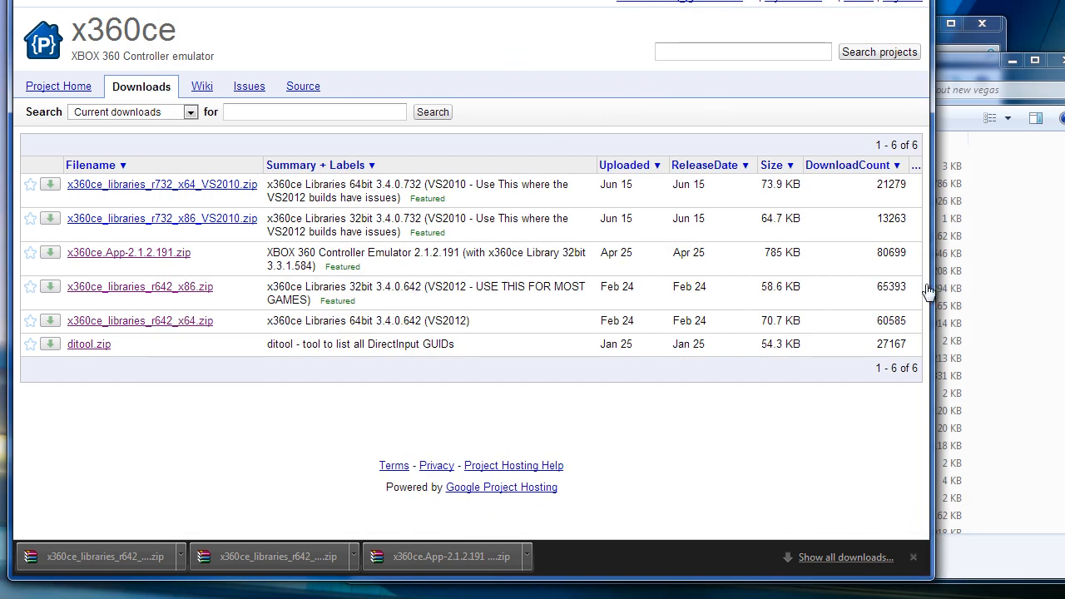
Step: Search the Start menu for 'config' to find the vJoy configuration tool
click(13, 590)
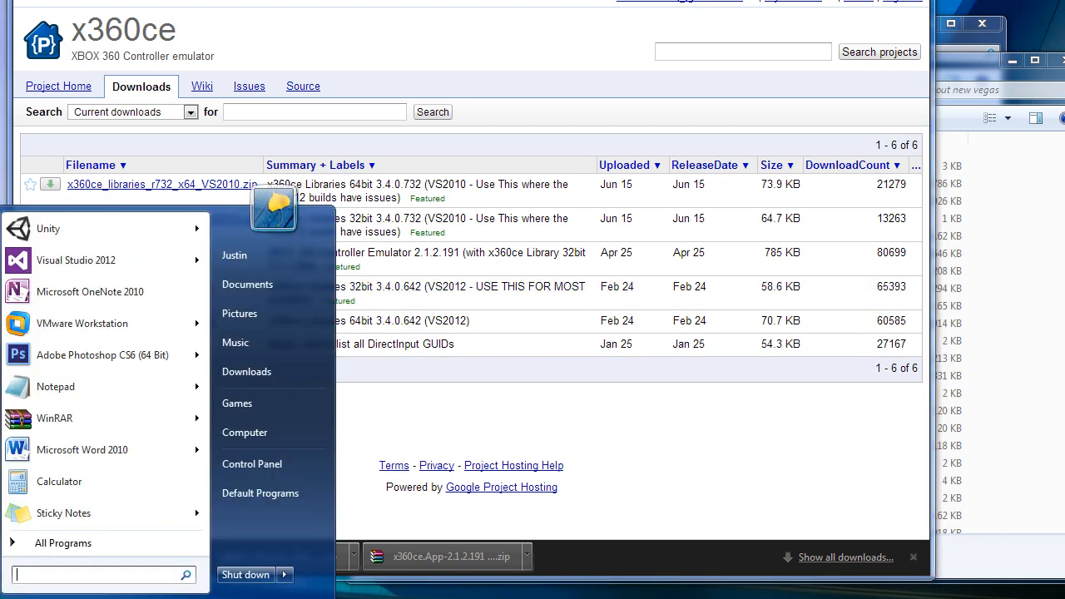
text(config)
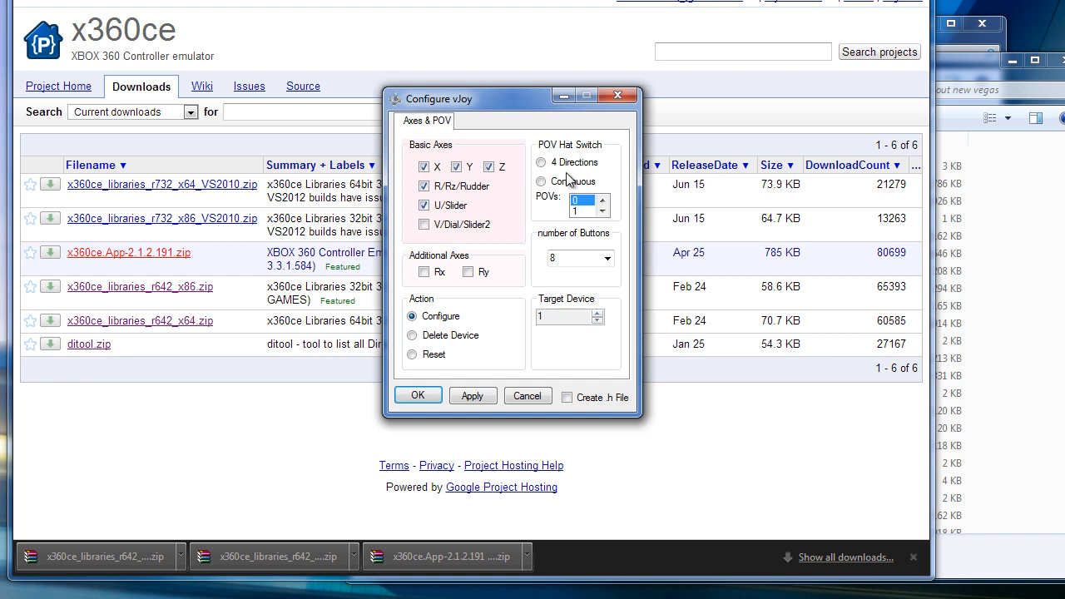
Step: Set vJoy's POV hat switch to Continuous with 1 POV and 17 buttons
click(542, 182)
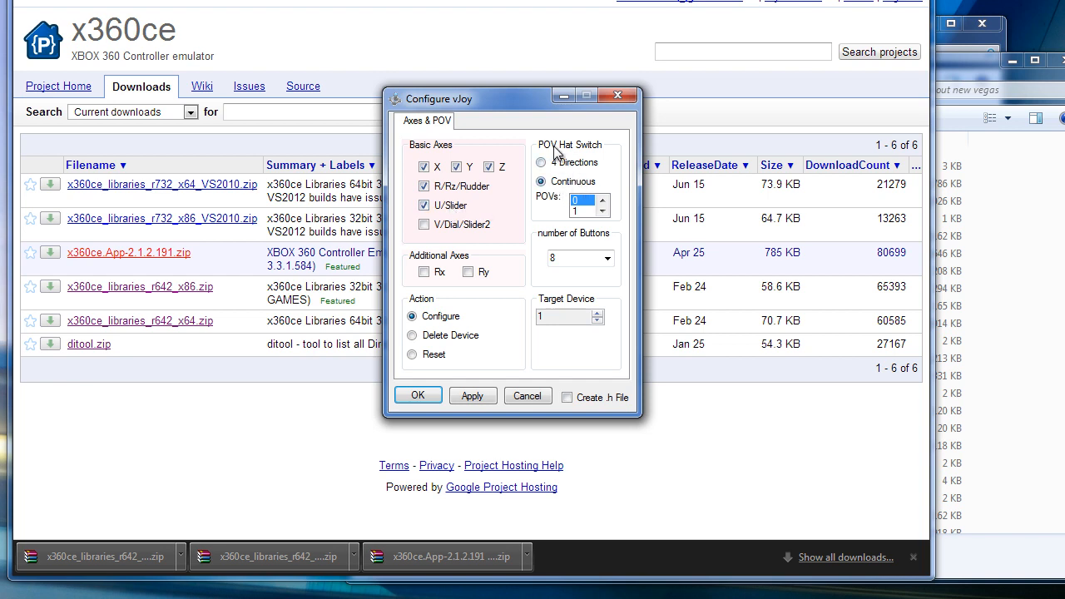
click(601, 210)
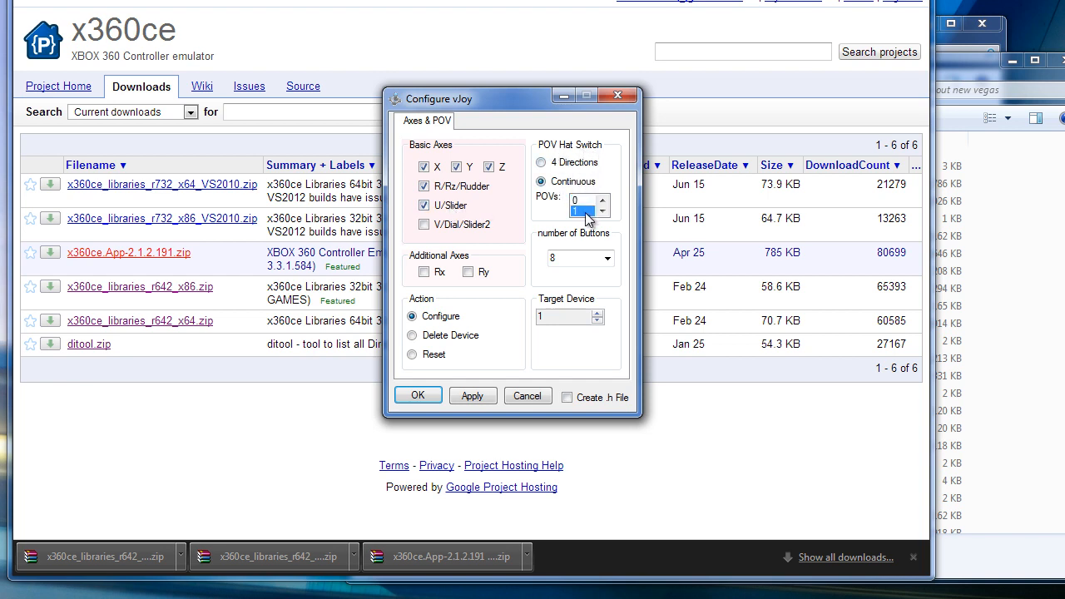
click(606, 256)
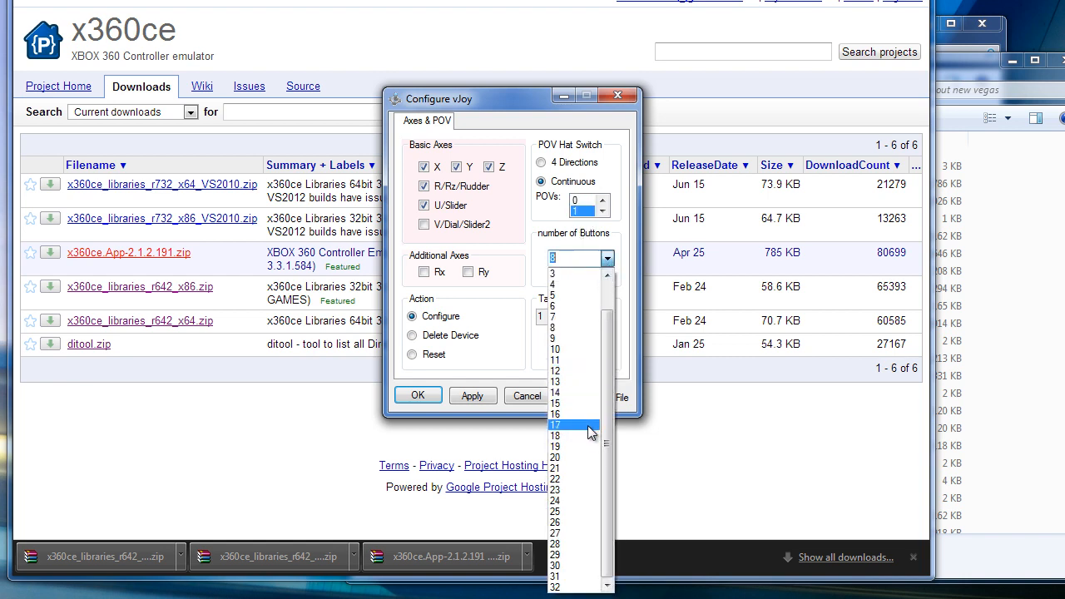
click(572, 426)
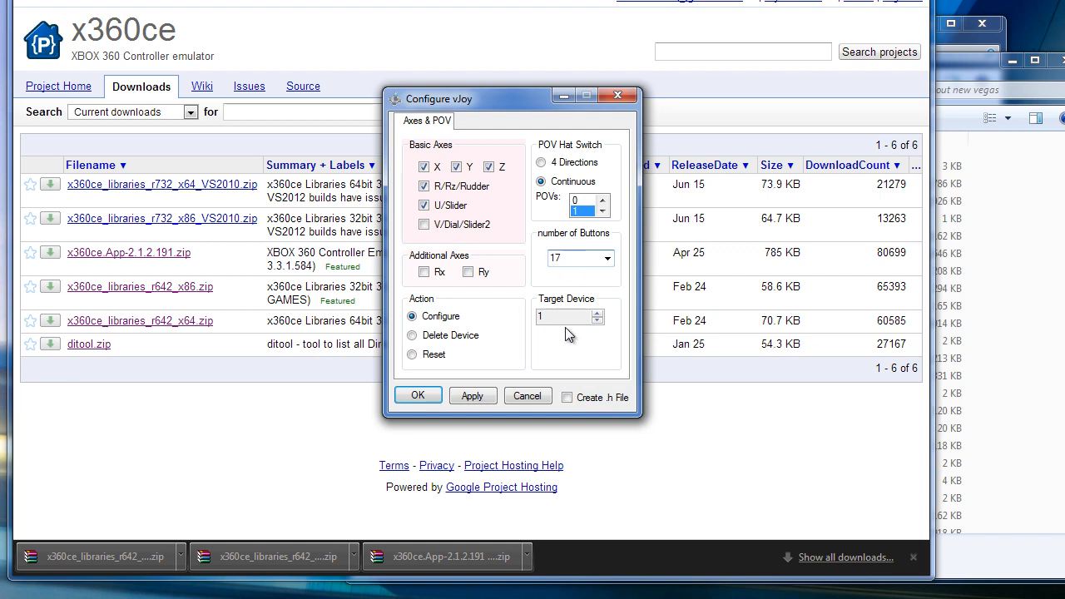
mouse_move(426, 343)
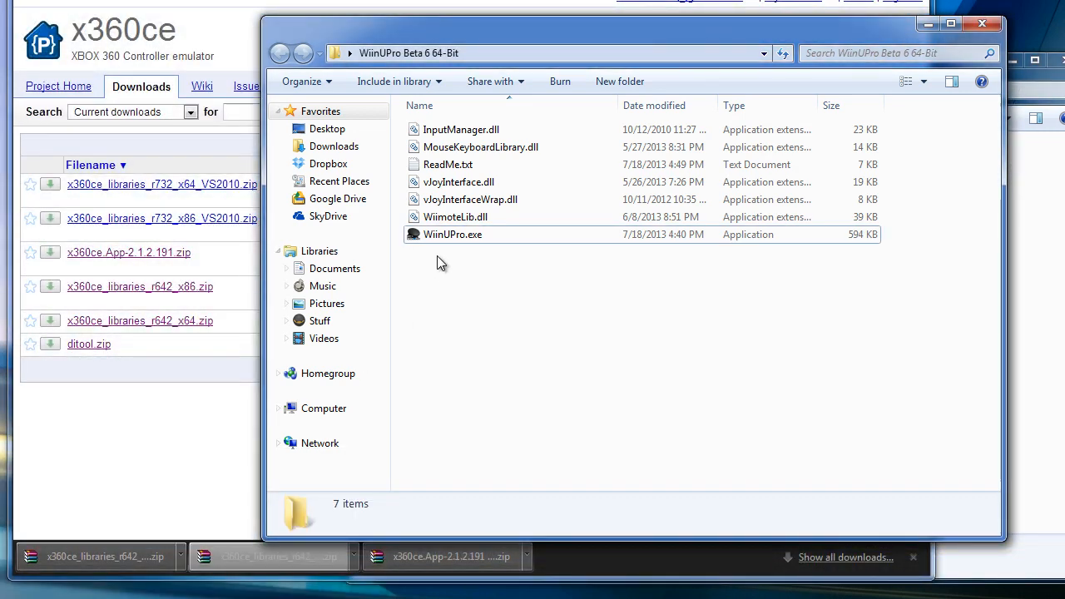
Step: Launch WiinUPro.exe, enable the Pro Controller and assign it to Joystick 1
double_click(452, 232)
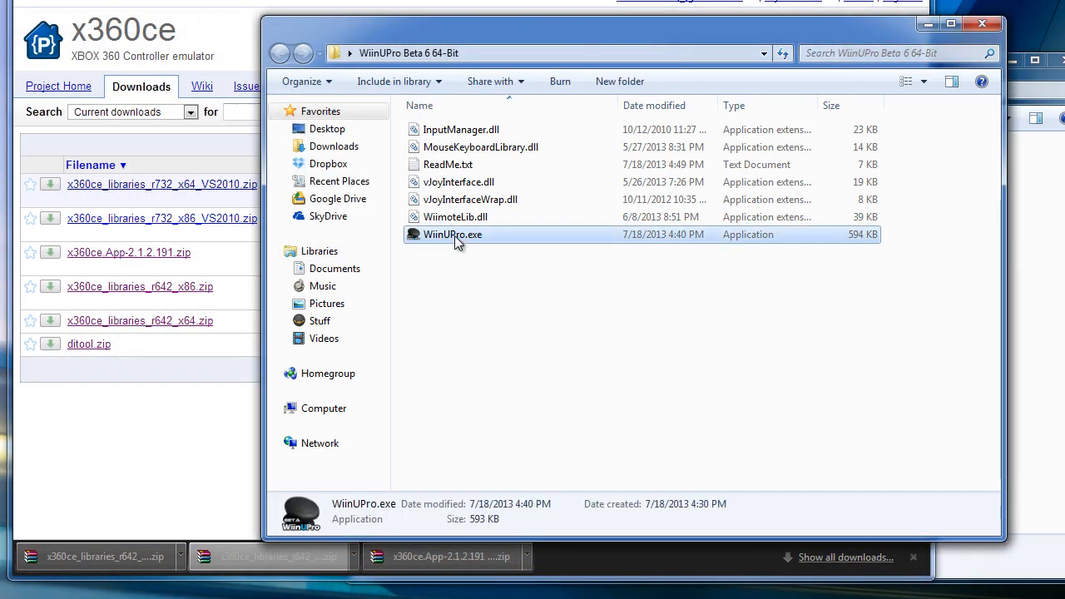
double_click(453, 233)
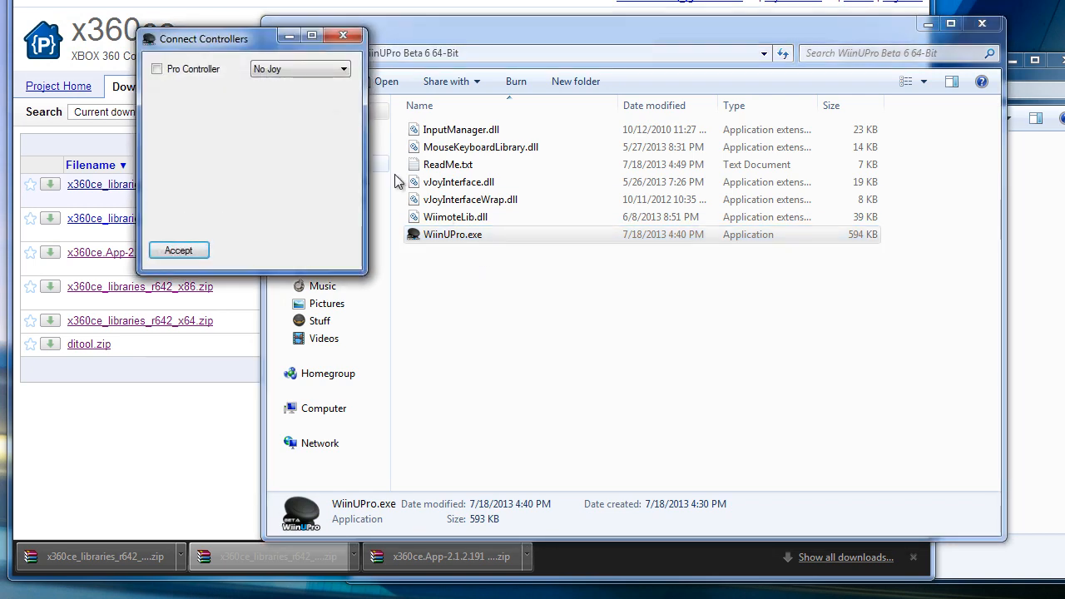
click(300, 68)
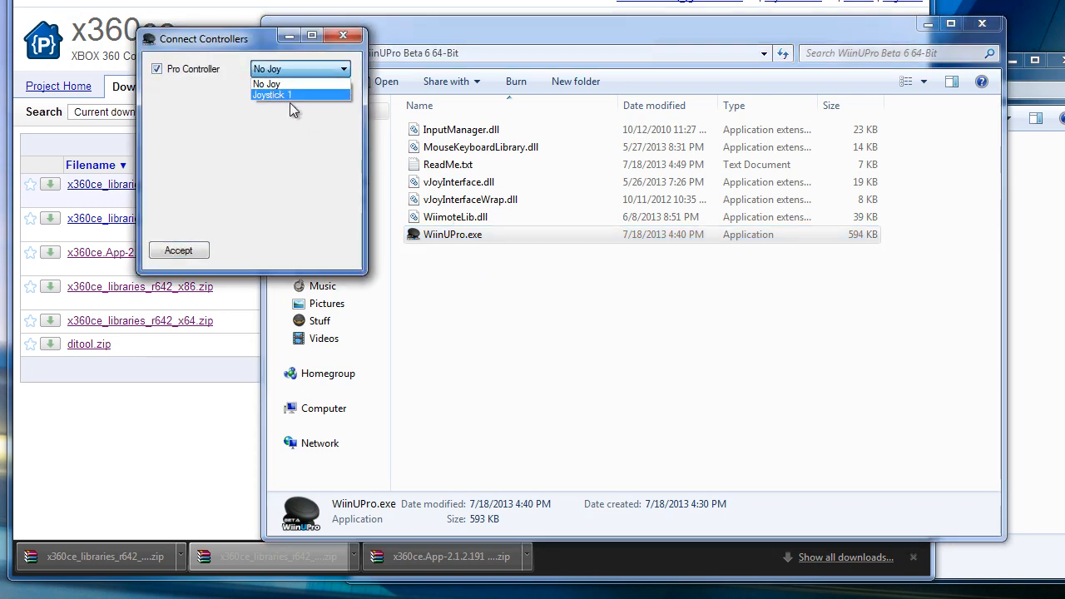
click(267, 93)
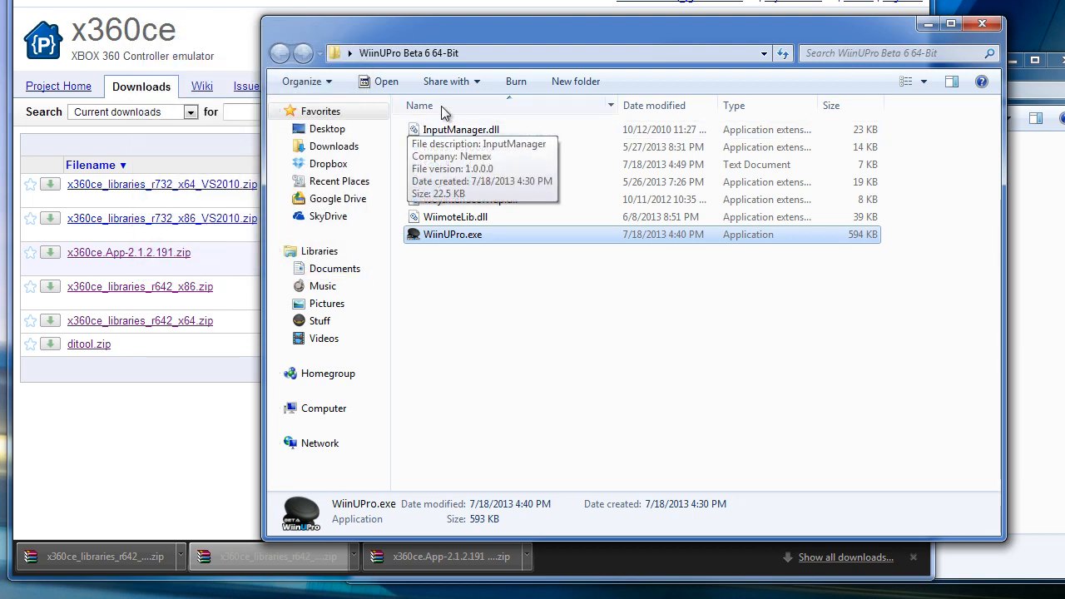
Step: Map D-pad Up, Down, Left and Right to POV 1 Up/Down/Left/Right directions
double_click(452, 233)
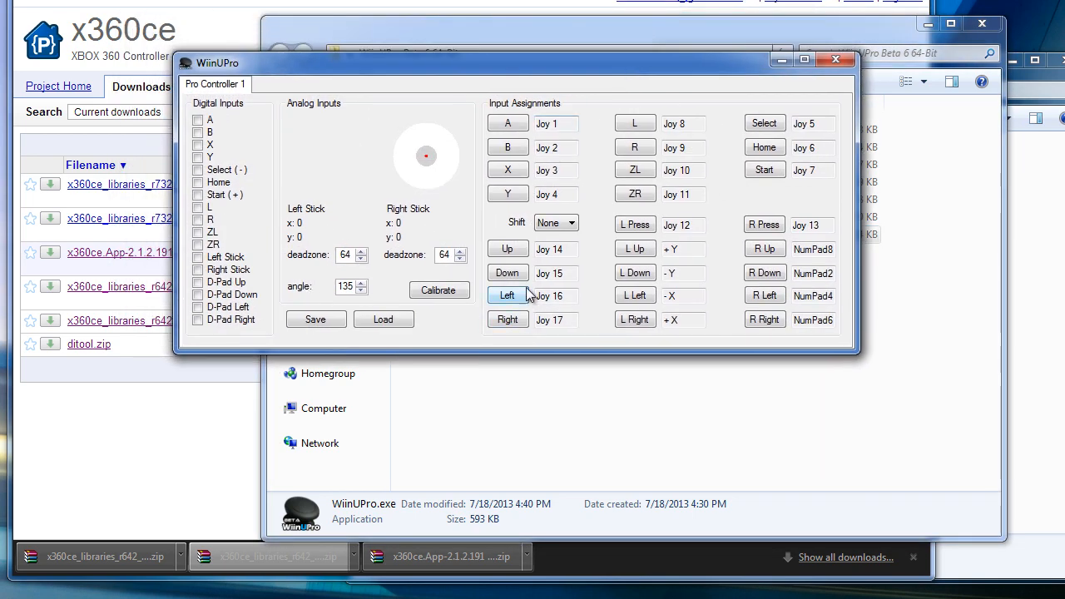
click(507, 296)
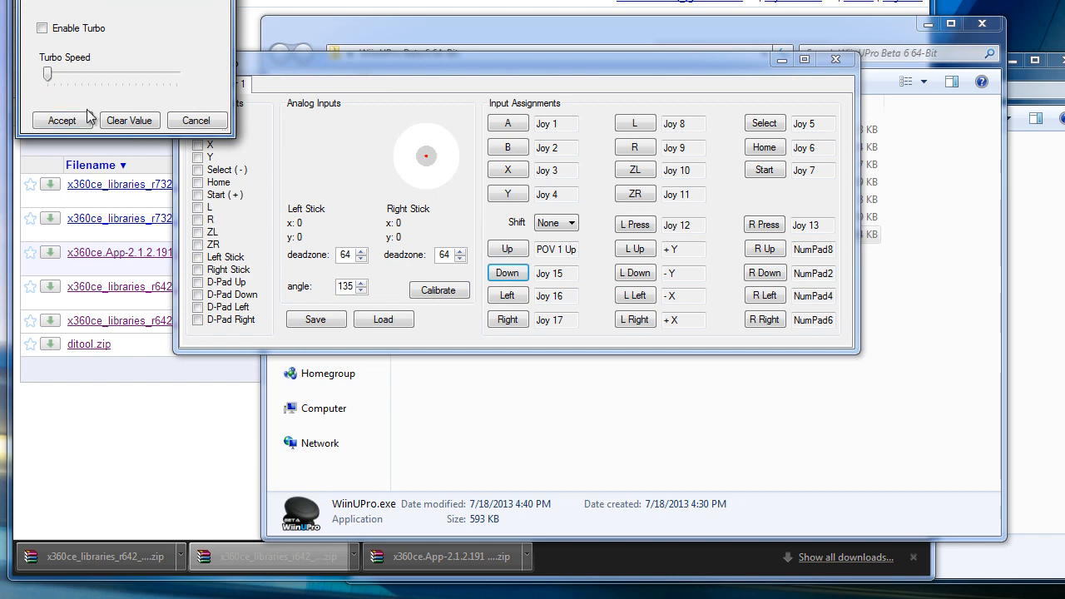
click(173, 7)
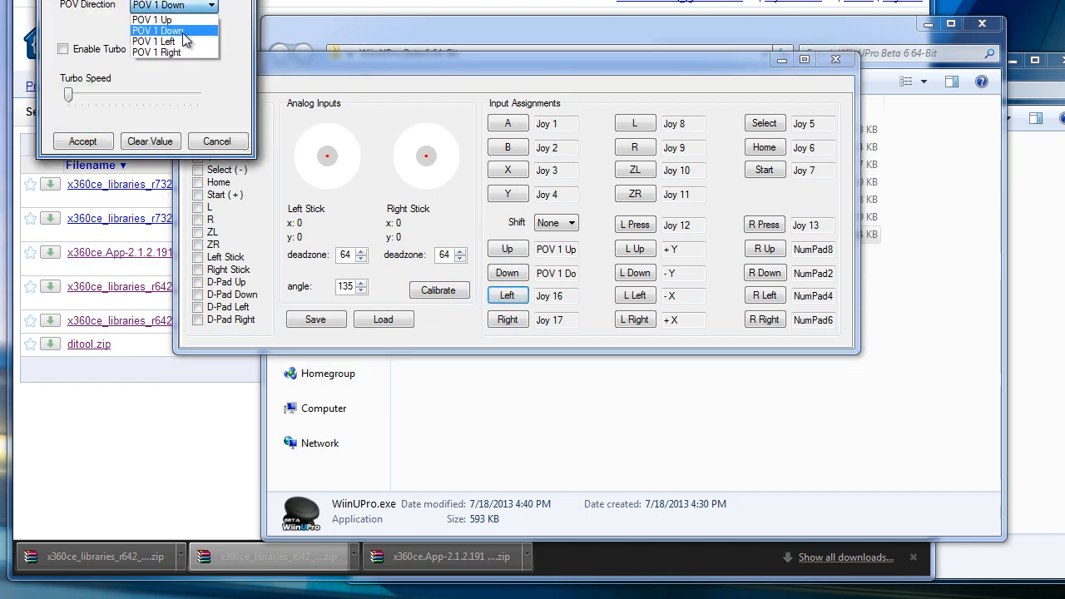
click(153, 42)
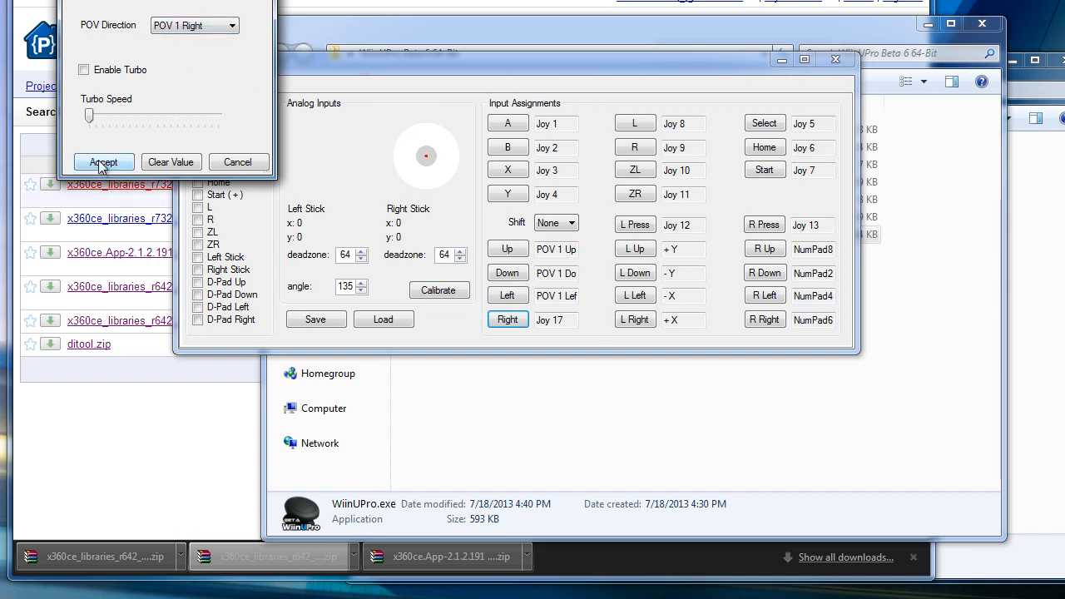
click(103, 161)
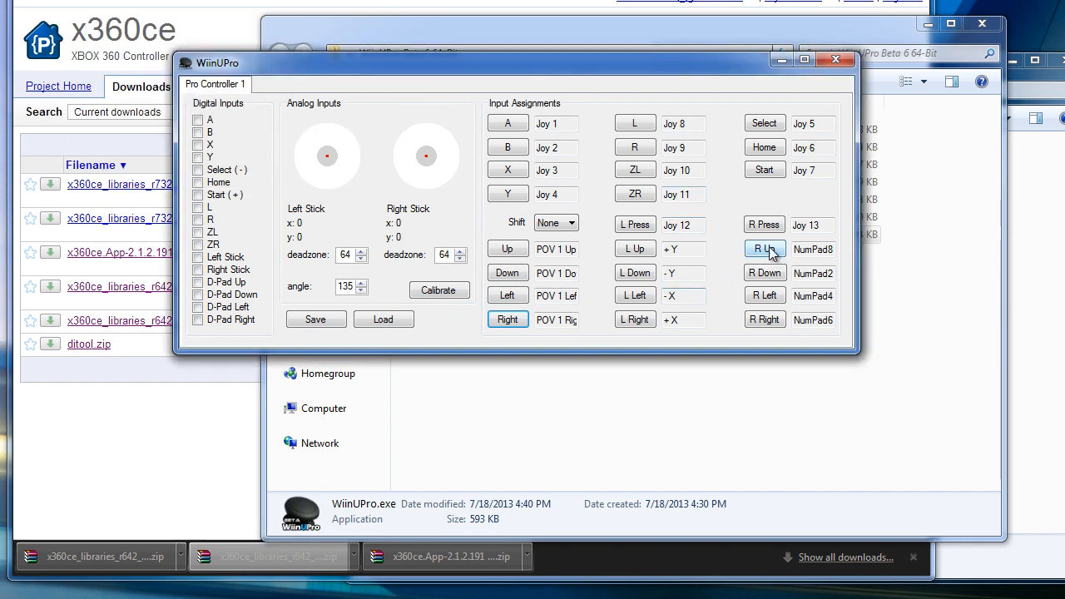
click(763, 250)
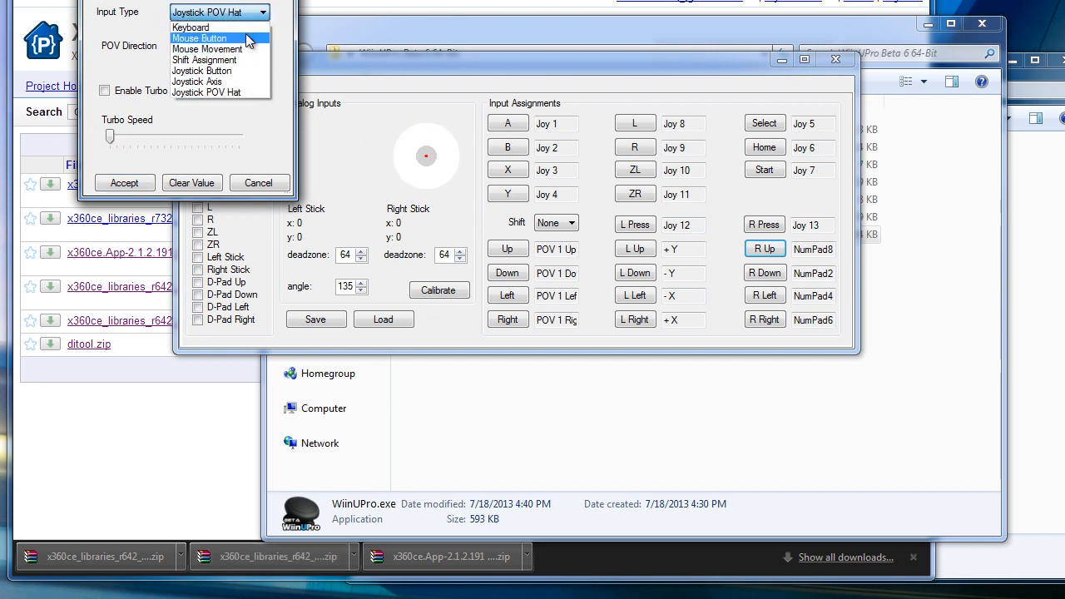
Step: Set the right stick to Joystick Axis -Z/+Z and -RZ/+RZ, and ZL/ZR to -U/+U
click(196, 79)
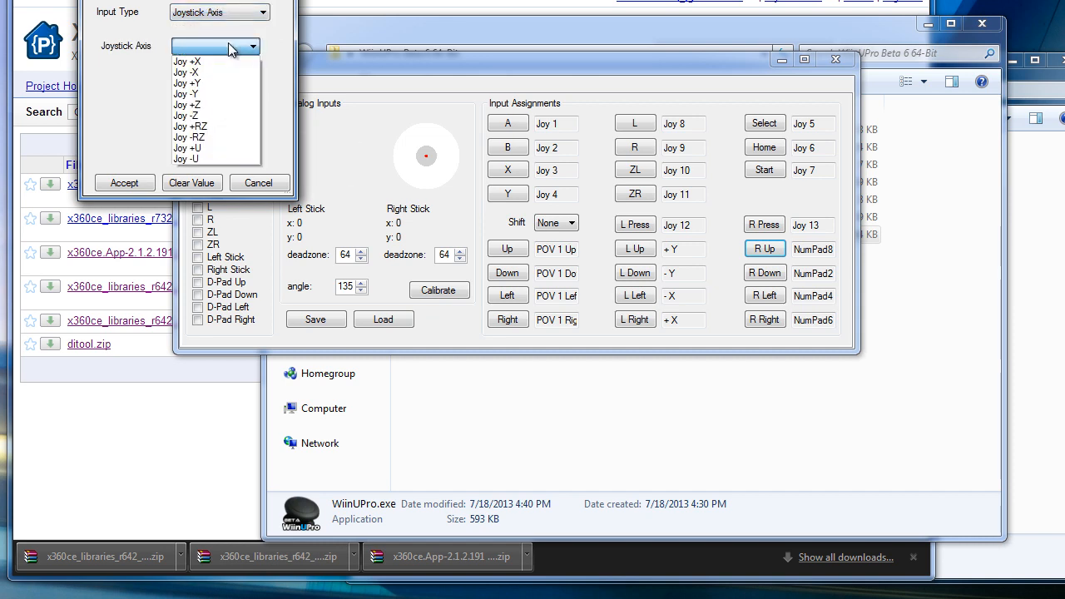
click(186, 114)
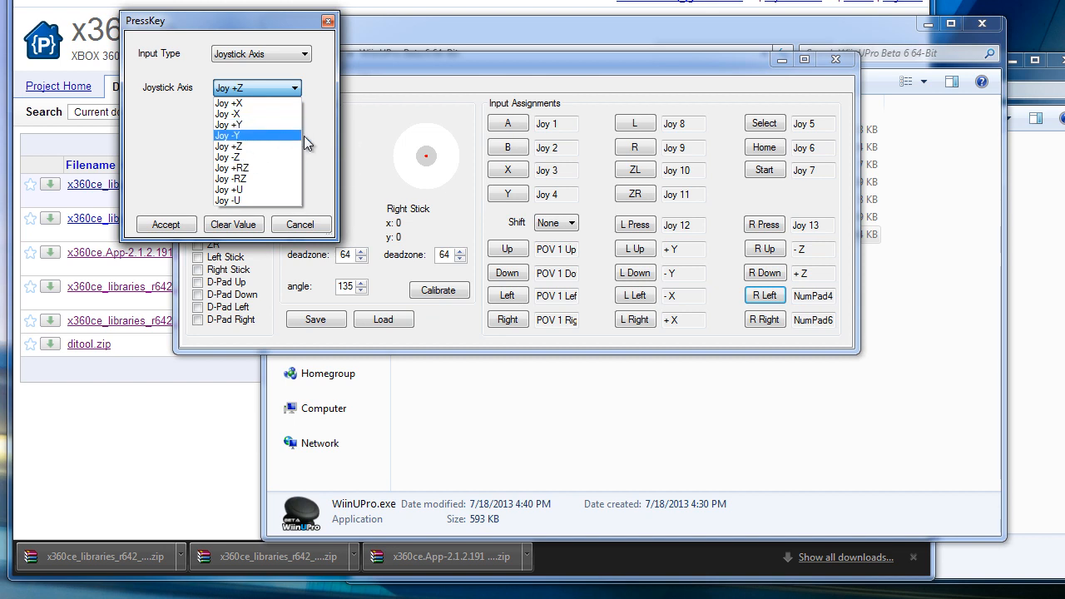
click(229, 180)
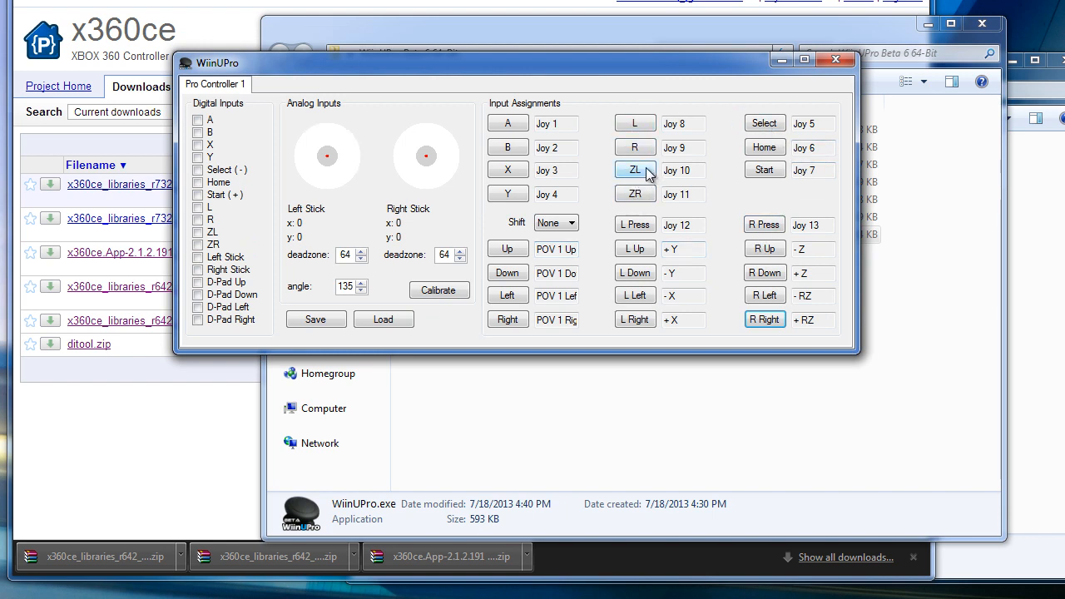
click(635, 170)
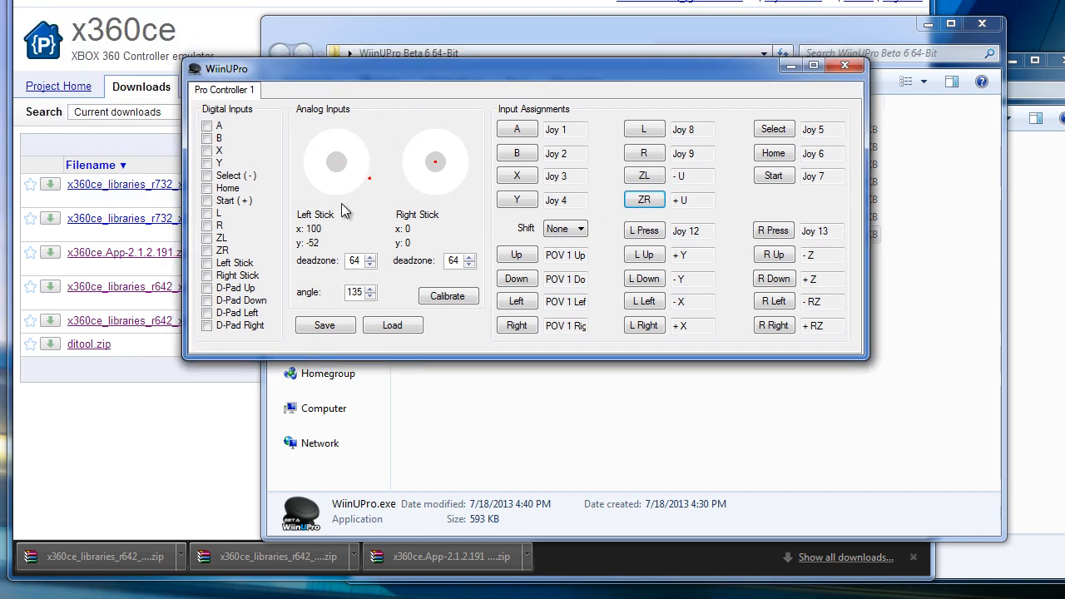
Step: Load the saved WiiUPro configuration giving L Joy 5, R Joy 6, Select 7, Start 8, Home 11 and deadzone 45
click(392, 325)
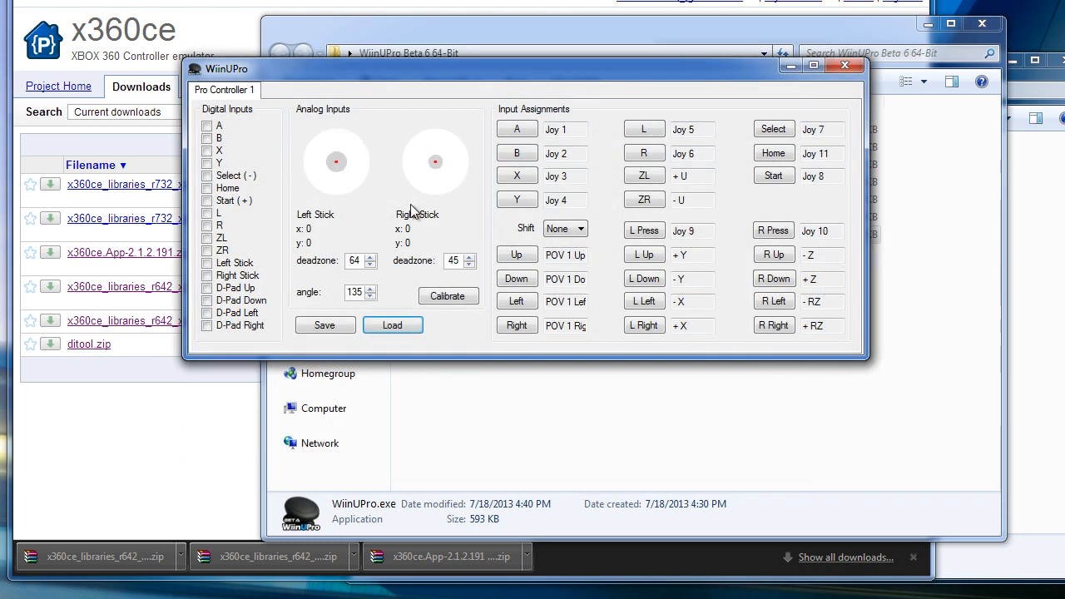
mouse_move(286, 192)
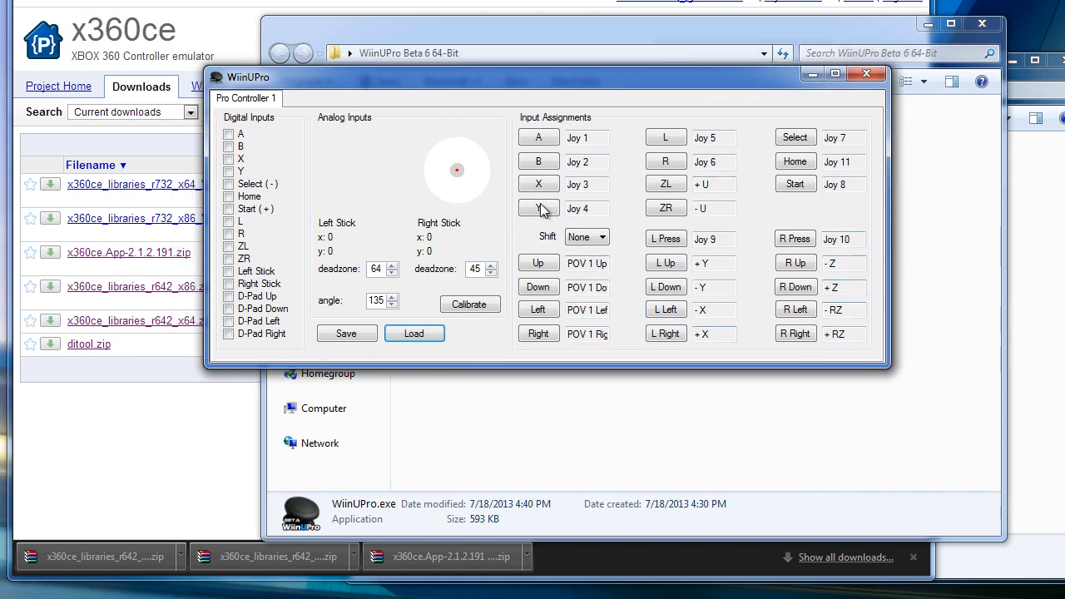
Step: Search 'devices', open the XBOX 360 For Windows controller's properties and start calibration
click(13, 591)
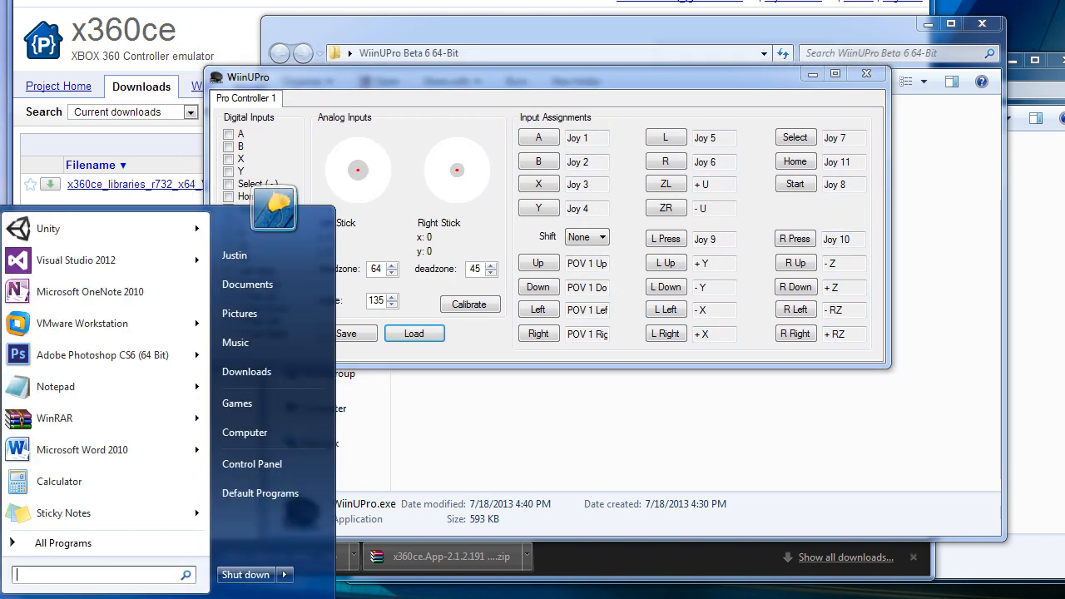
text(devic)
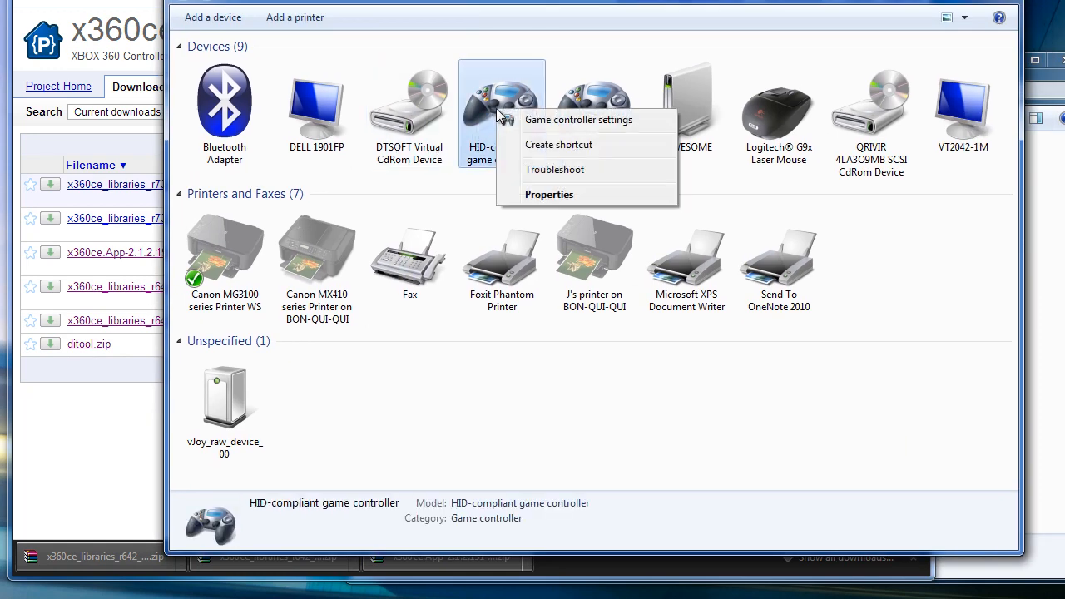
click(579, 119)
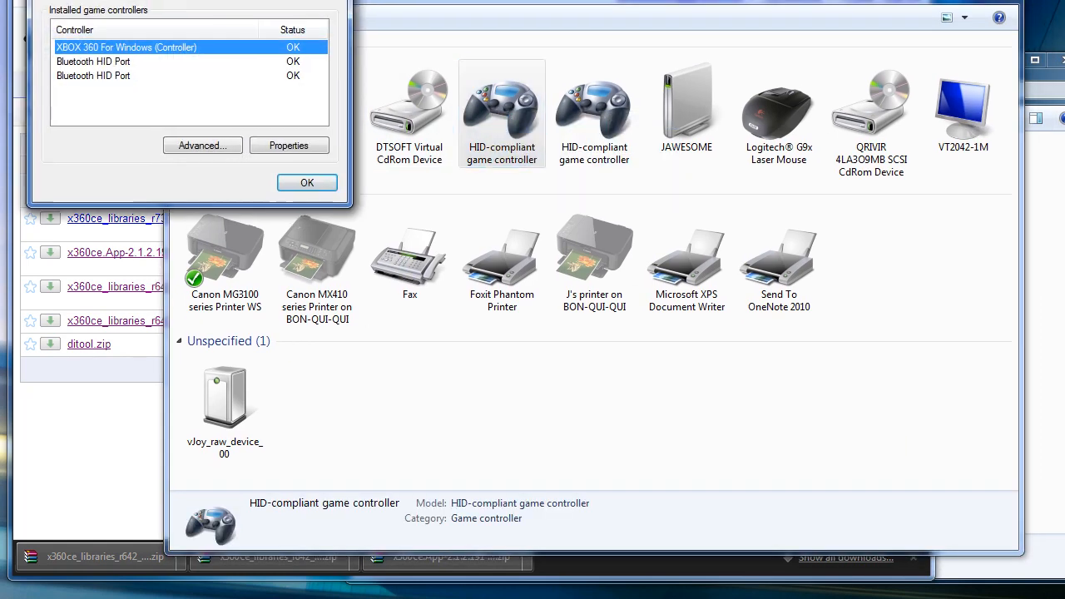
click(289, 145)
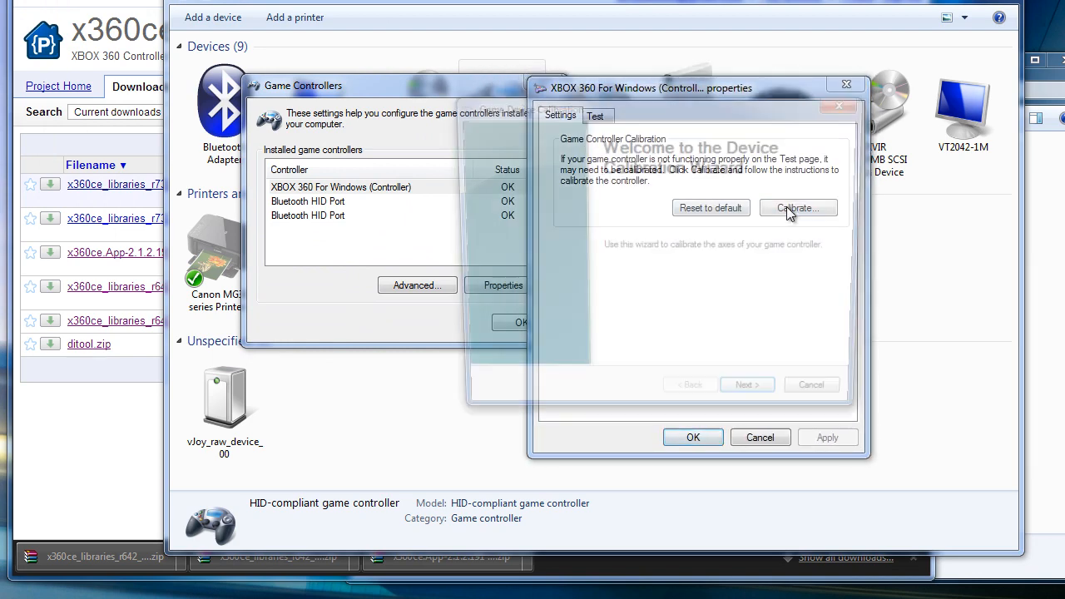
click(795, 208)
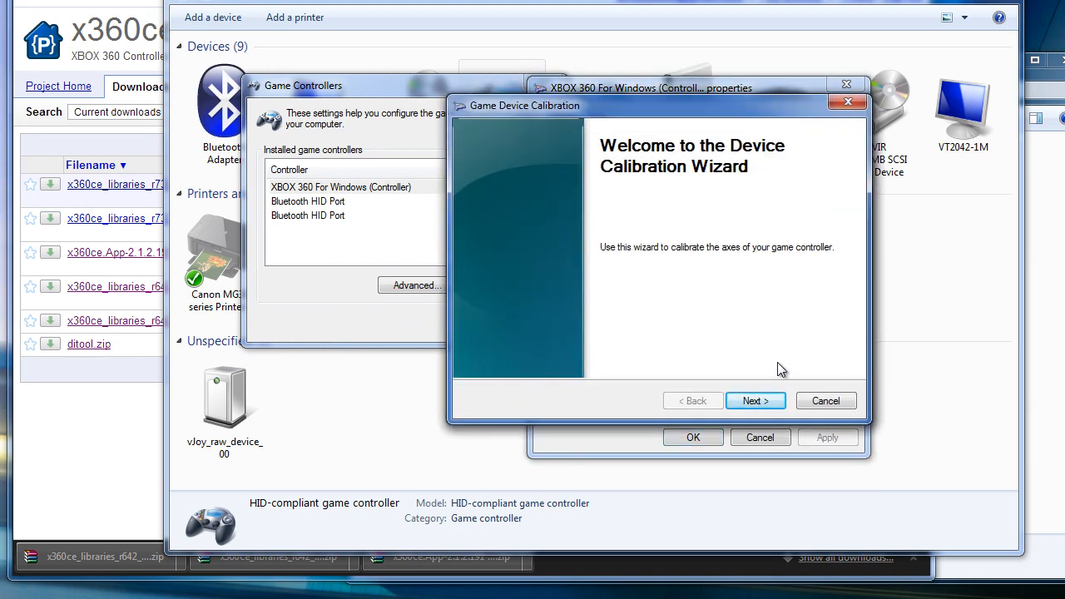
Step: Step through X/Y, Z, Z rotation and slider calibration, finish and keep the changes with OK
click(755, 399)
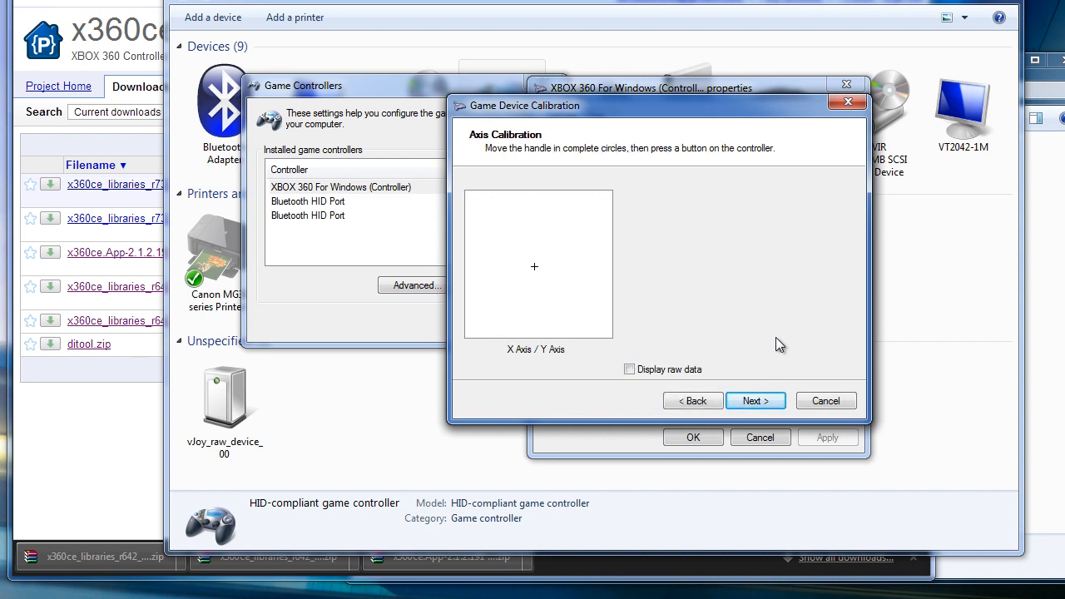
click(755, 399)
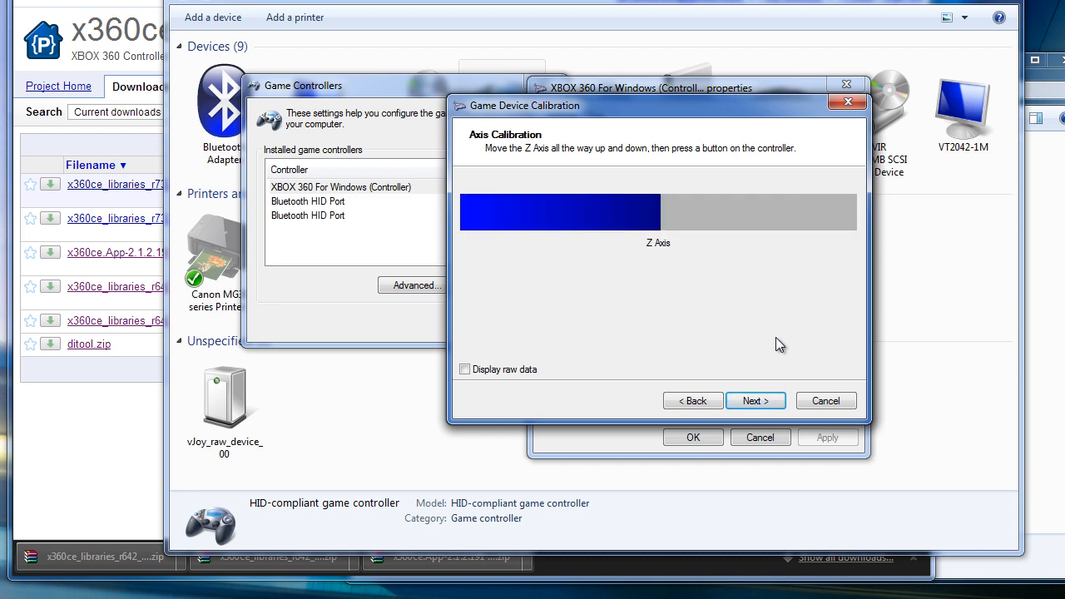
click(754, 399)
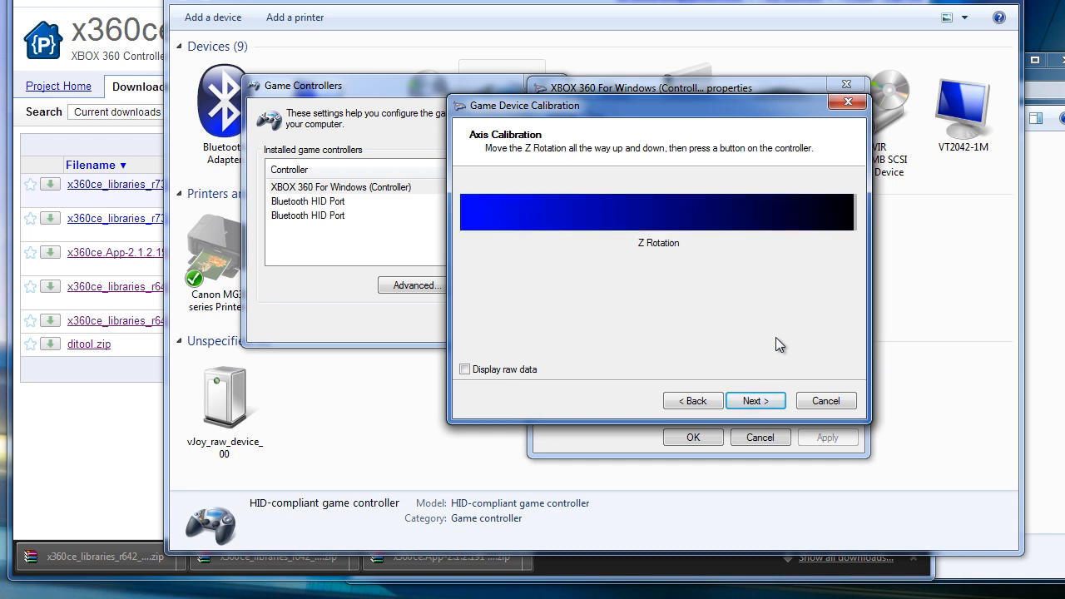
click(755, 399)
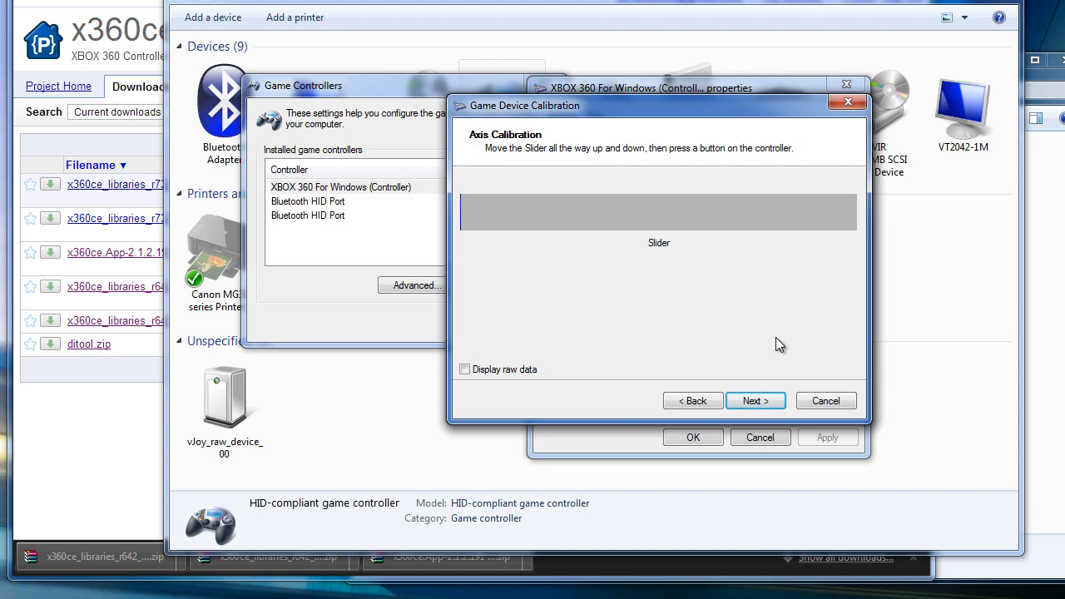
click(755, 399)
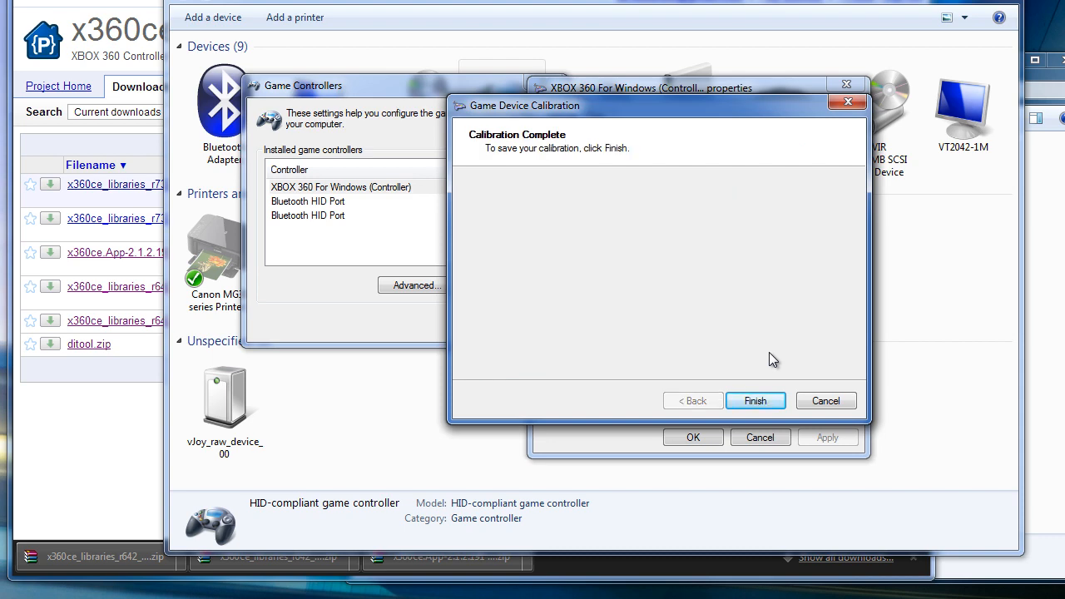
click(755, 399)
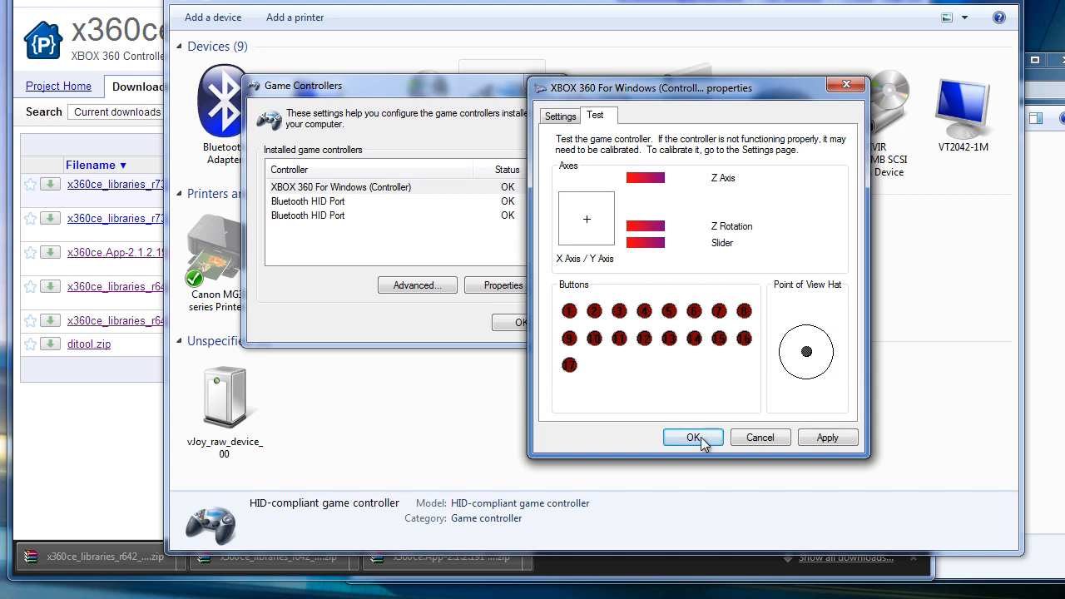
click(692, 438)
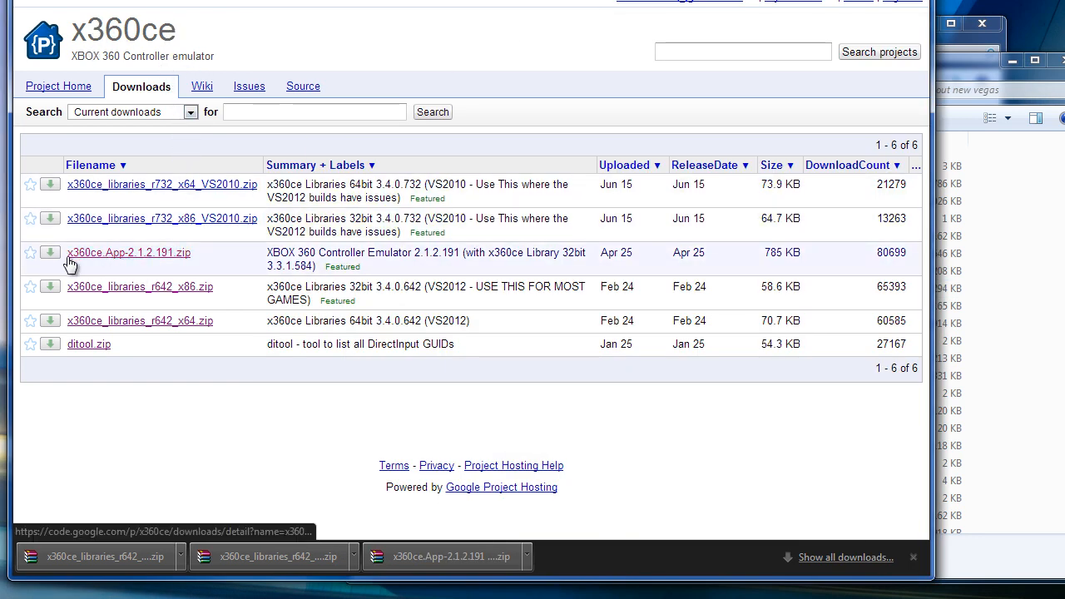
mouse_move(140, 286)
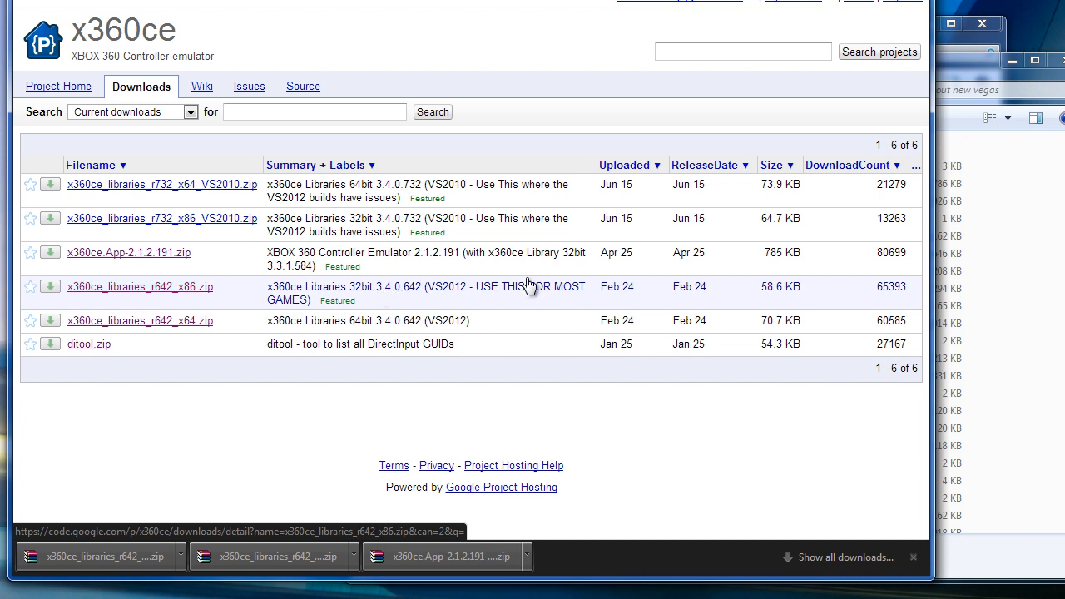
mouse_move(584, 300)
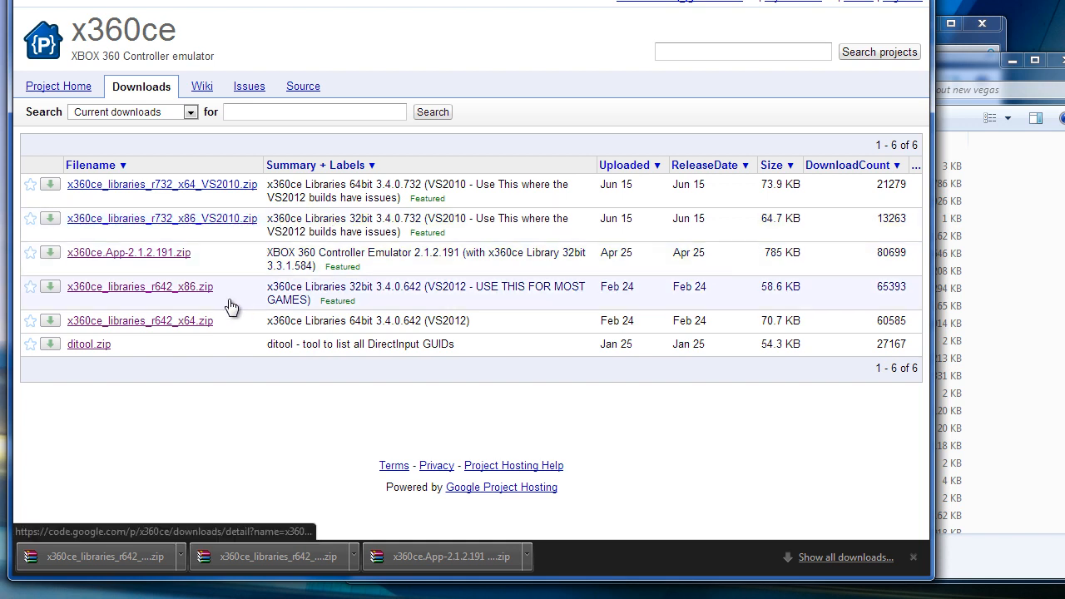
mouse_move(236, 196)
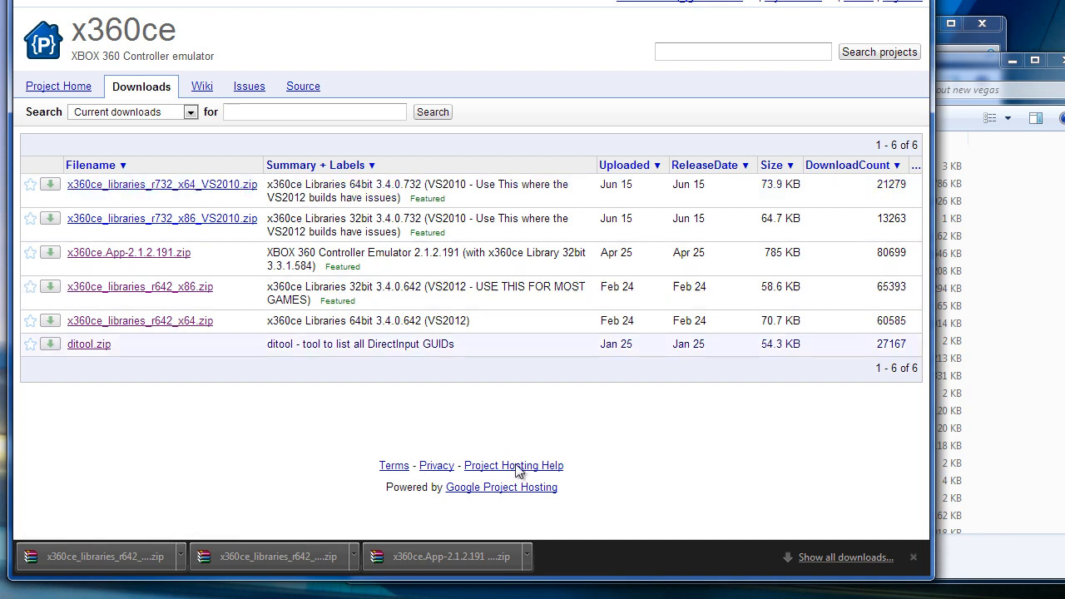
Step: Open the downloaded x360ce App 2.1.2.191 zip from the browser's download bar
click(449, 556)
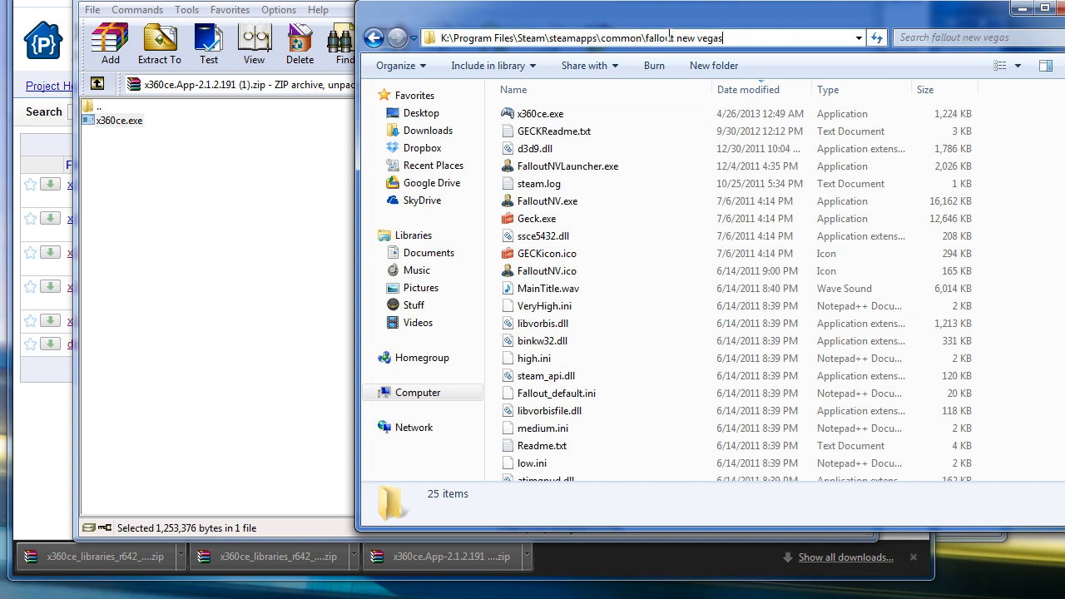
mouse_move(669, 181)
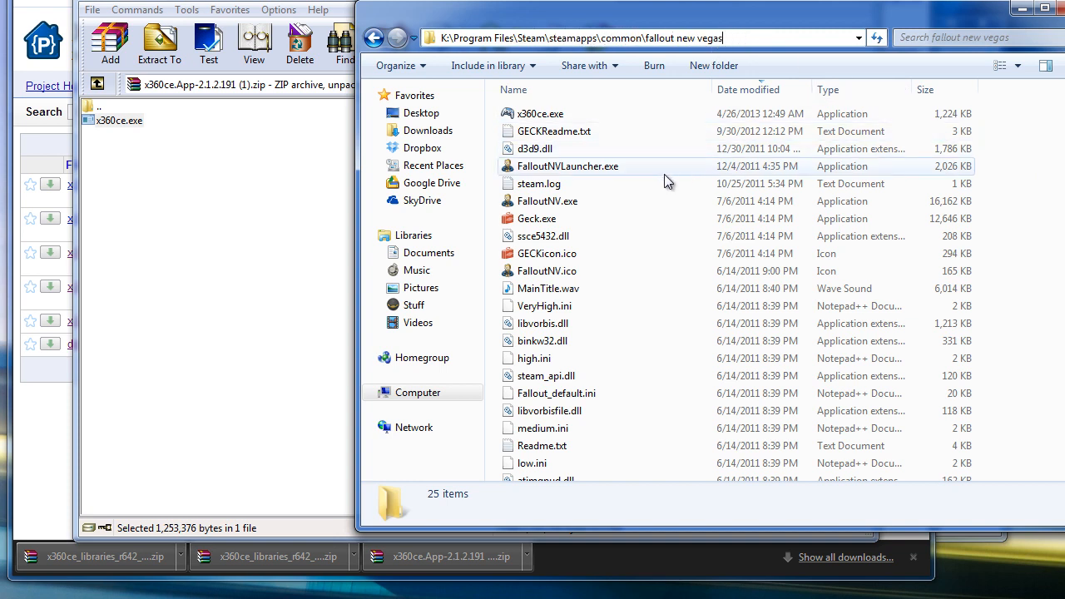
Step: Extract x360ce.exe into the Fallout New Vegas folder and open the x360ce libraries archive
click(569, 166)
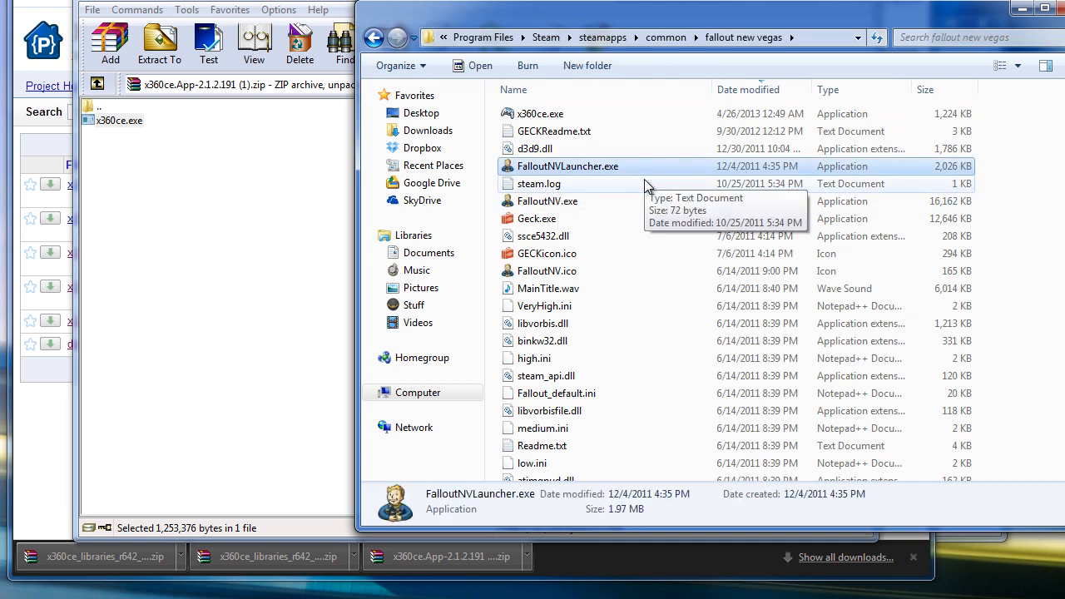
mouse_move(845, 164)
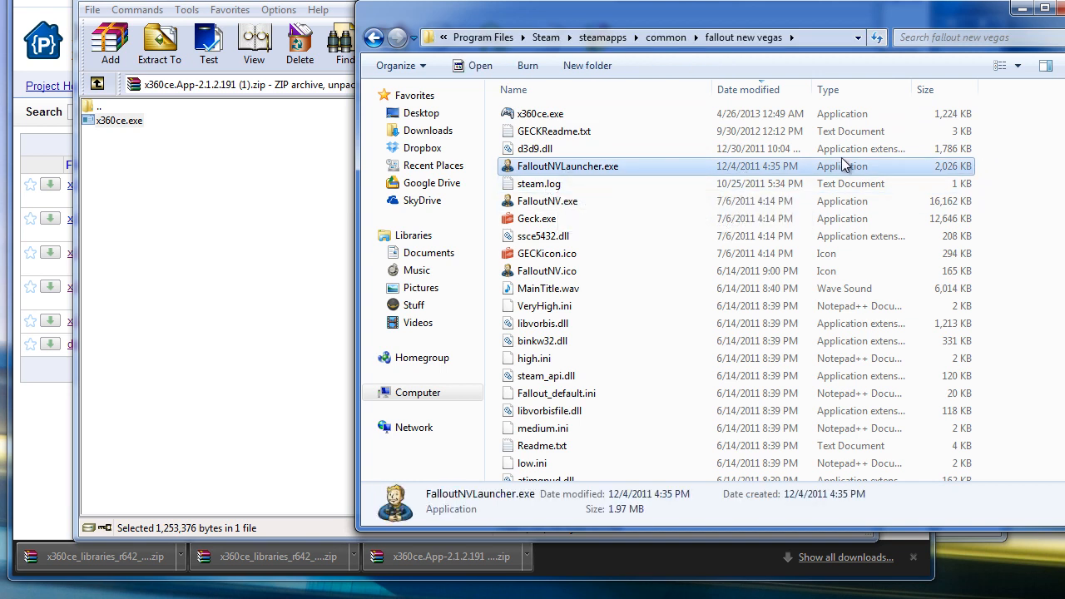
click(547, 200)
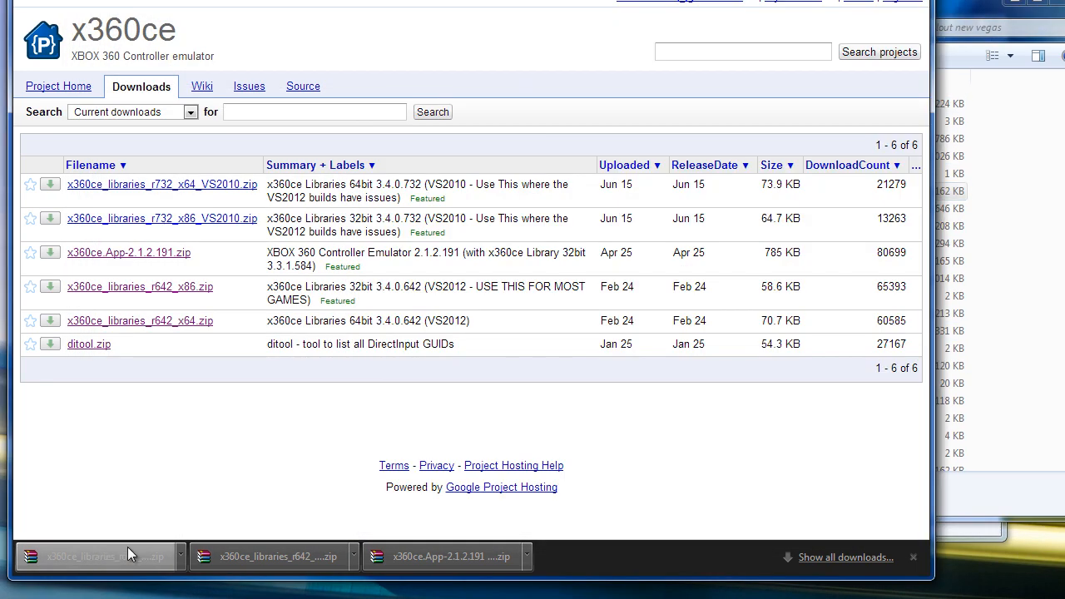
click(96, 555)
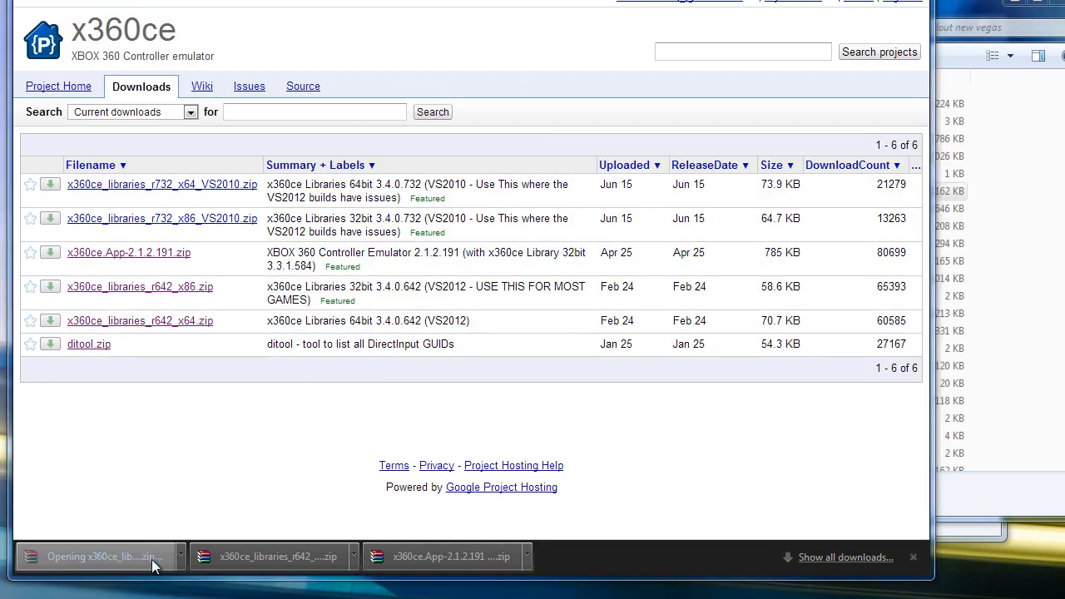
click(100, 556)
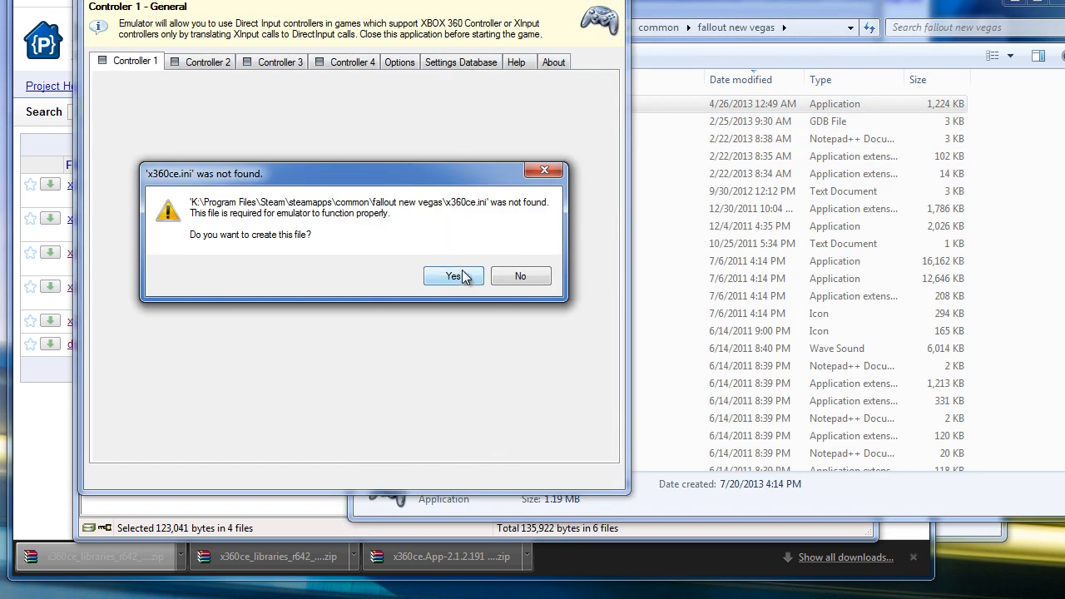
Step: Create the missing x360ce.ini and dismiss the configuration version warning
click(453, 276)
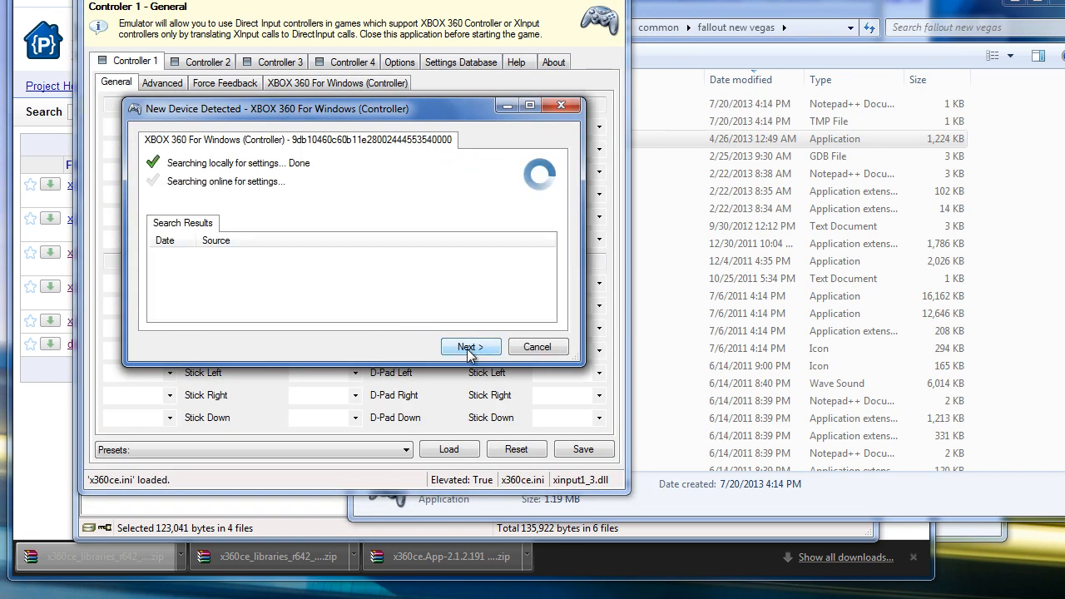
mouse_move(419, 324)
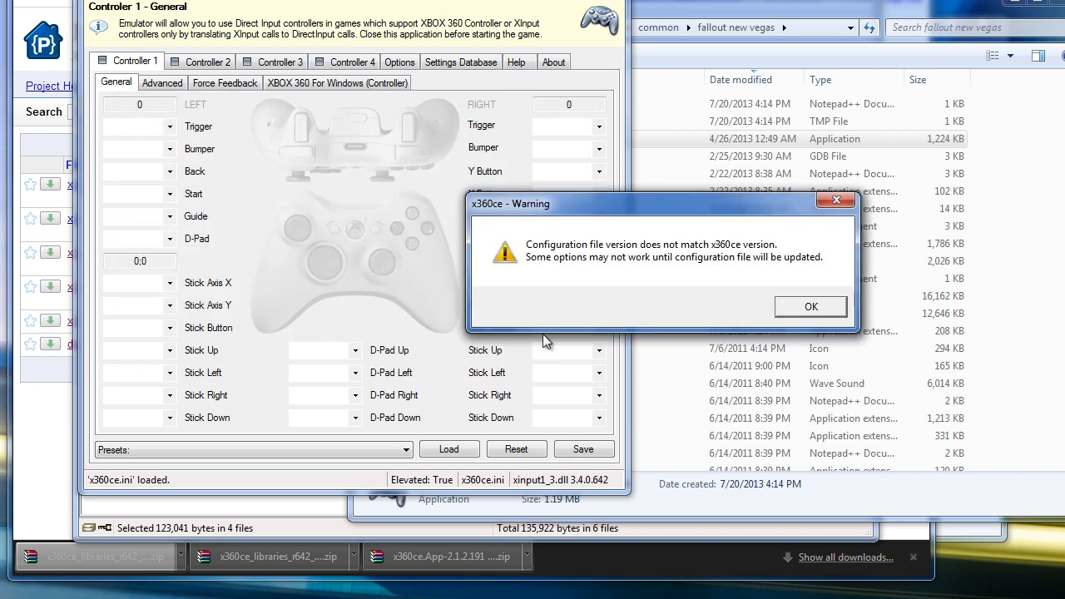
mouse_move(725, 266)
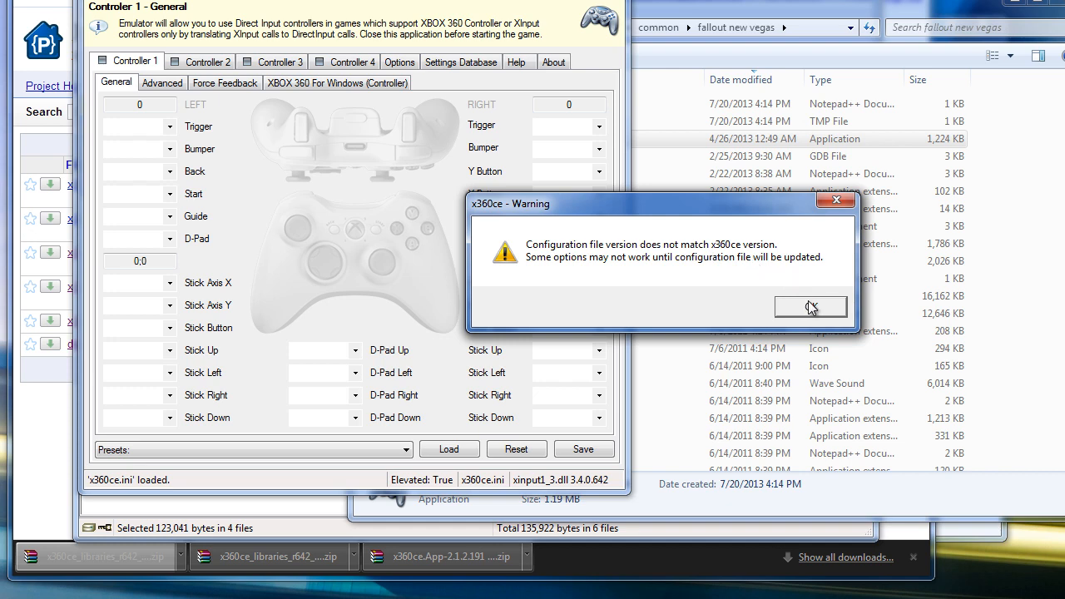
click(809, 306)
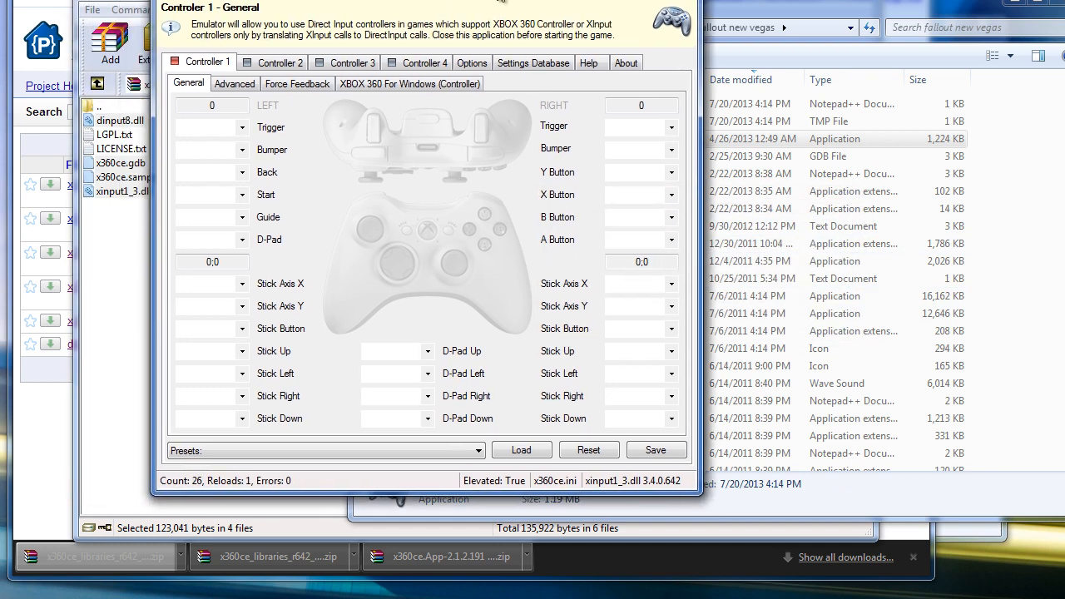
Step: Review the Advanced dead-zone page, map A/B/X/Y to Buttons 1–4, then close x360ce
click(234, 83)
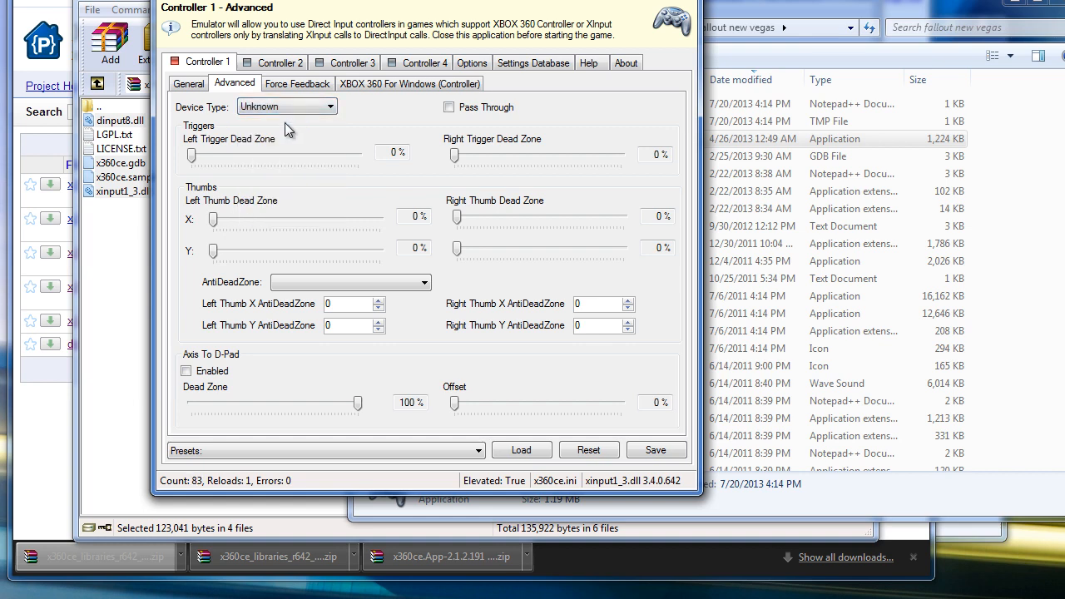
click(190, 83)
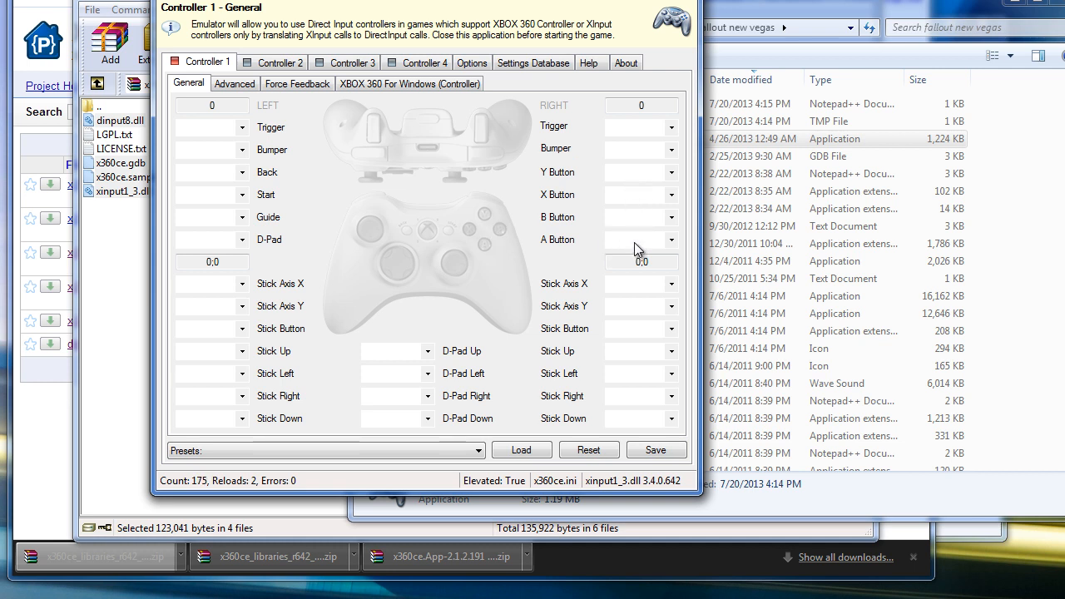
click(671, 239)
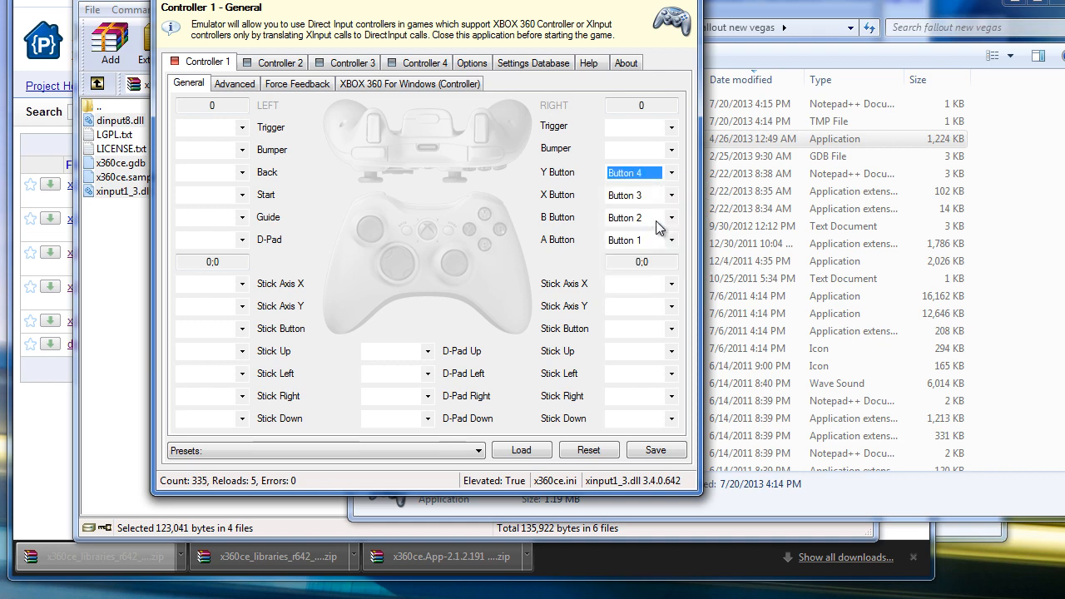
click(655, 449)
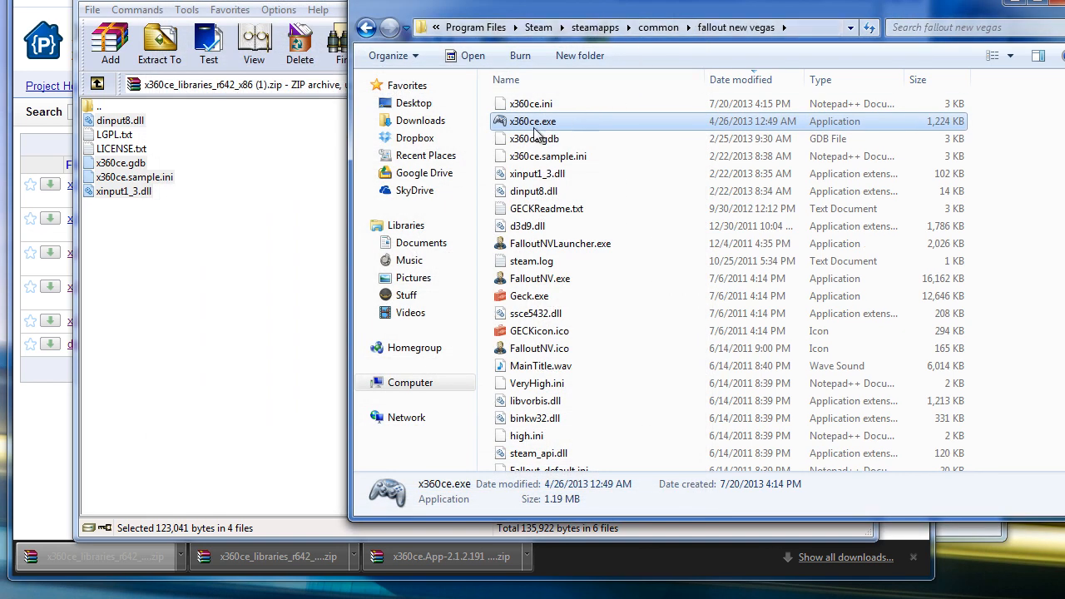
Step: Relaunch x360ce.exe from the game folder and begin choosing the left trigger axis
double_click(532, 122)
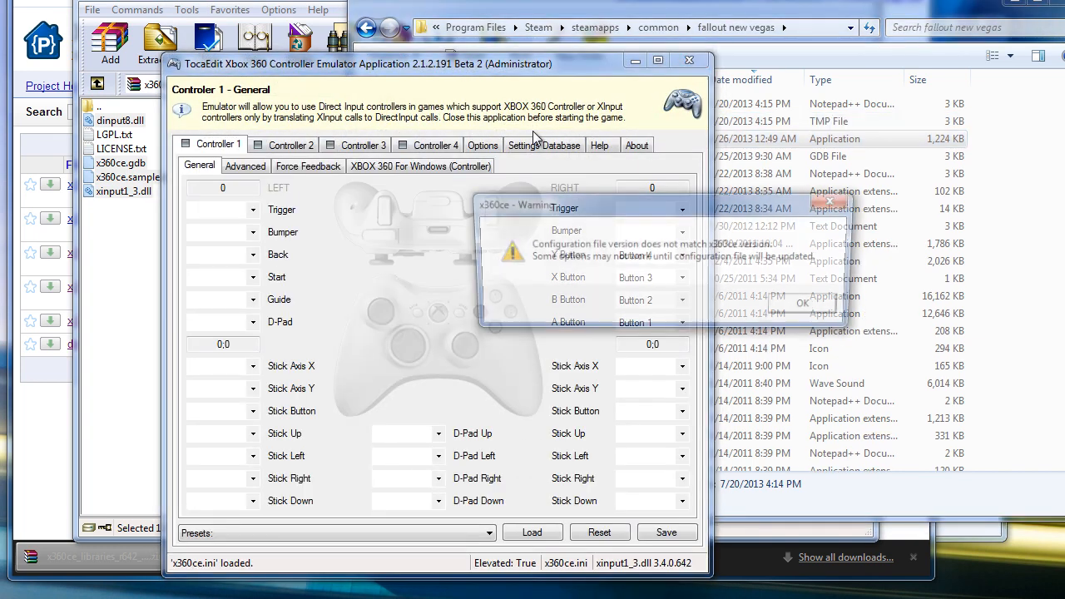
click(802, 303)
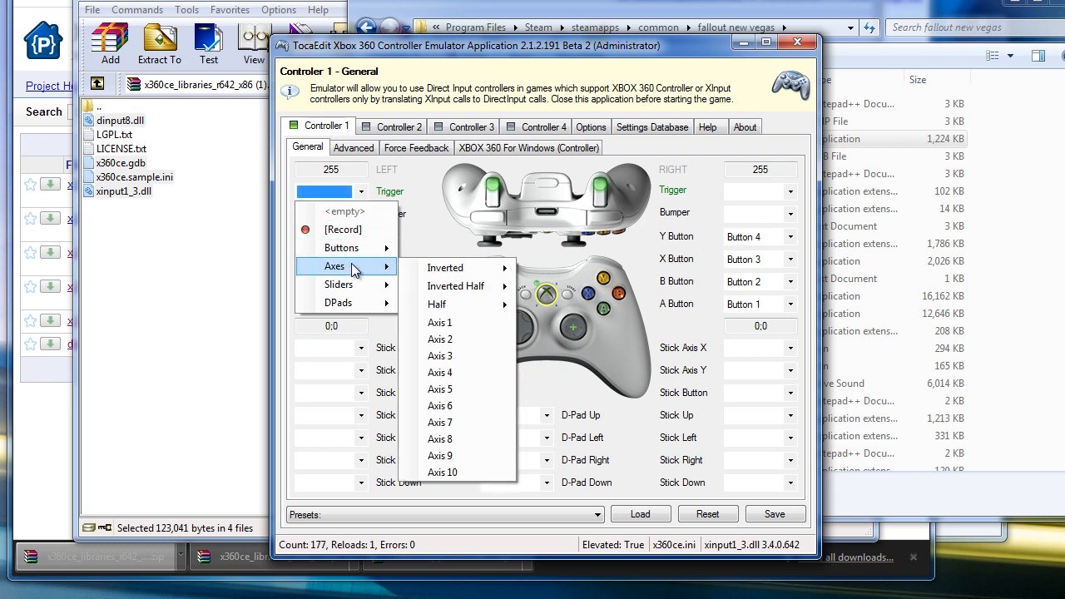
mouse_move(446, 266)
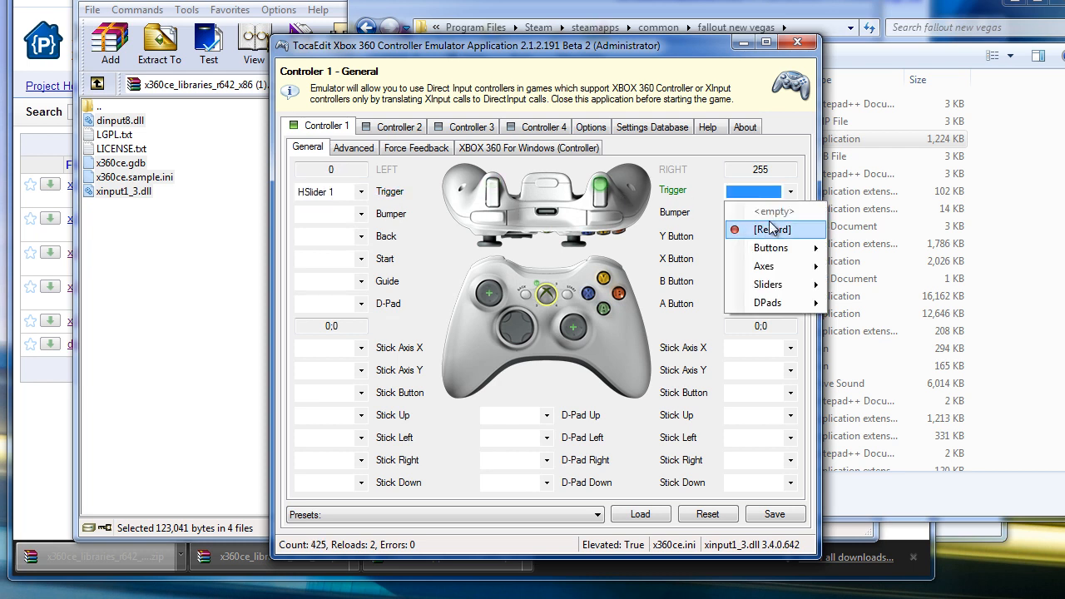
mouse_move(767, 283)
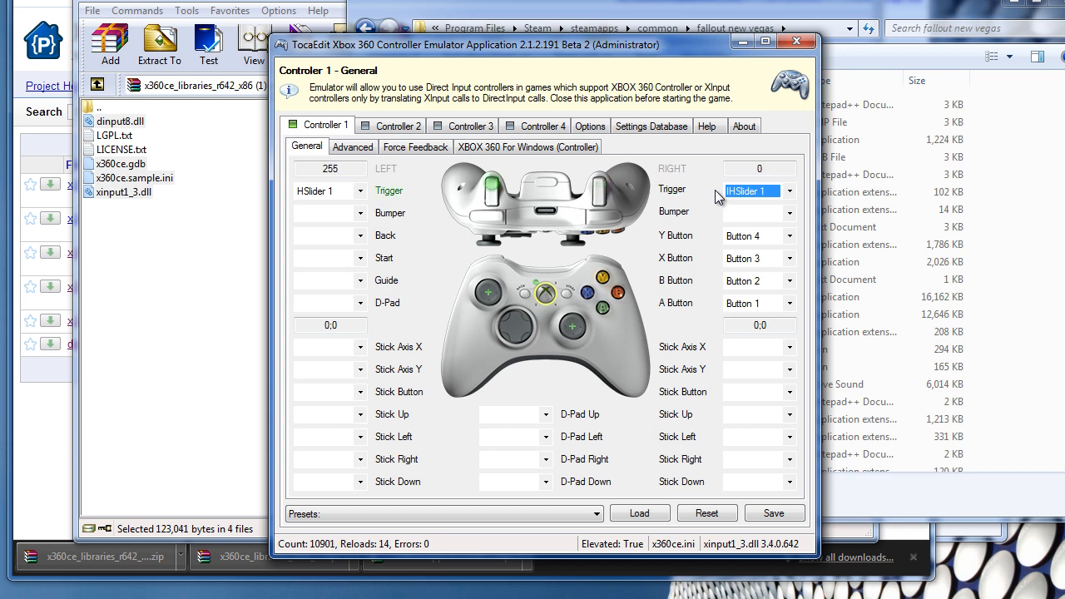
mouse_move(502, 208)
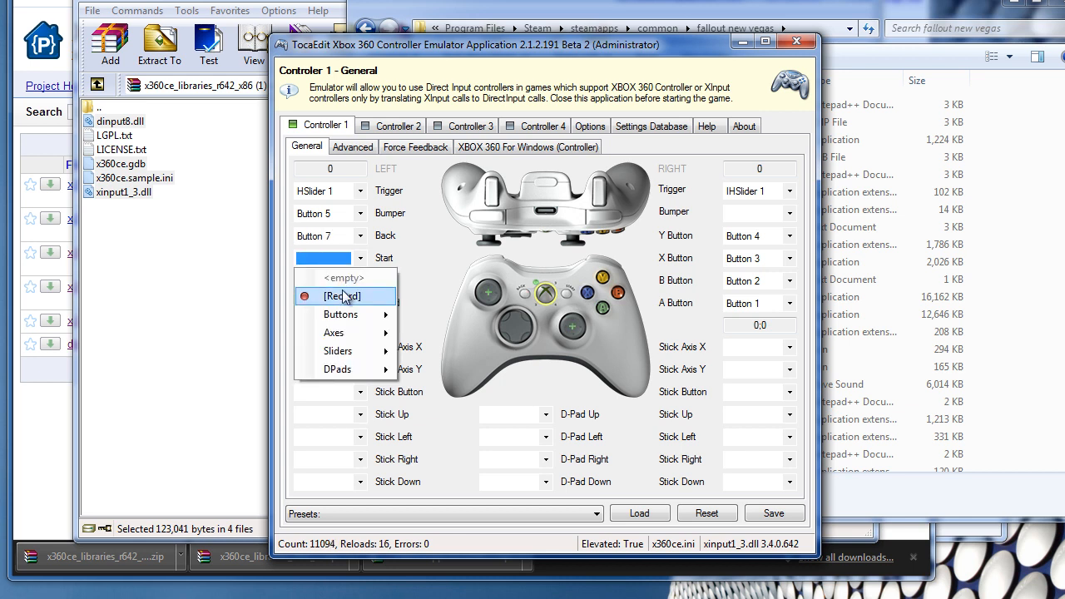
Step: Record Start as Button 8 and assign the D-pad as DPad 1
click(341, 296)
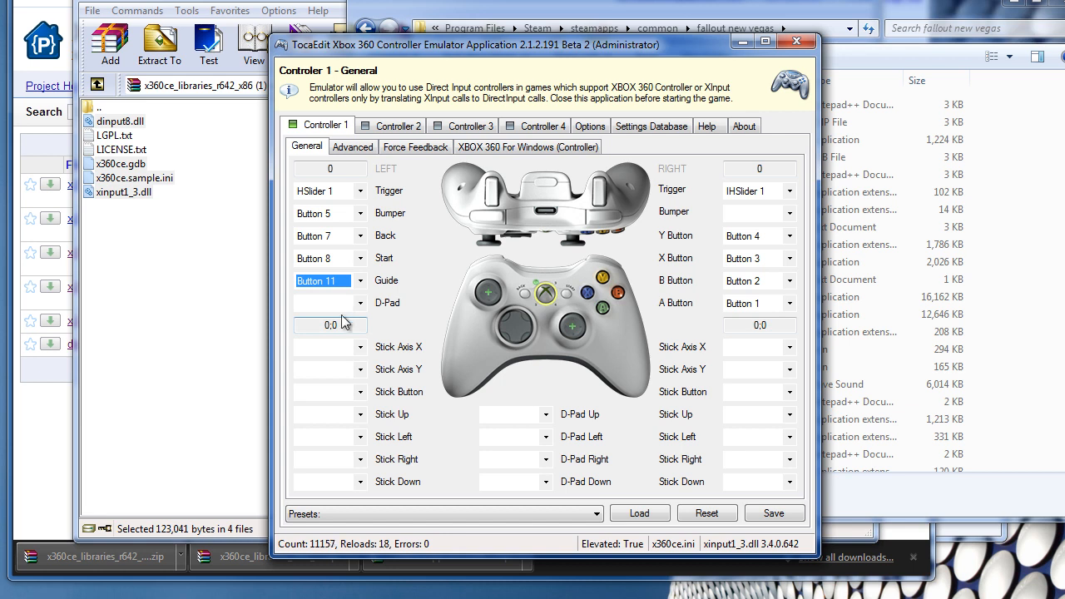
click(356, 303)
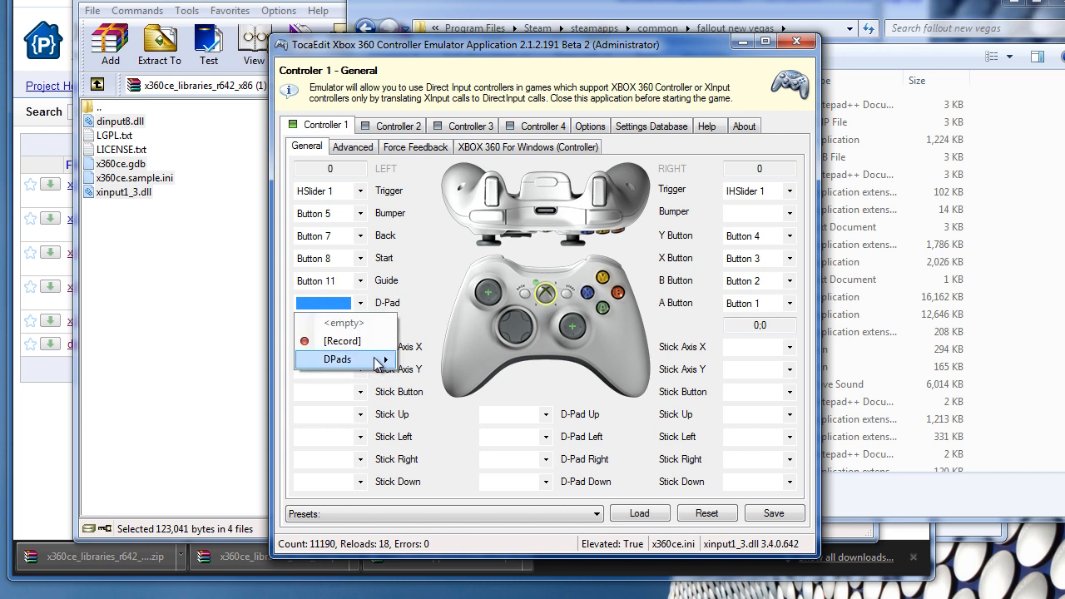
click(336, 359)
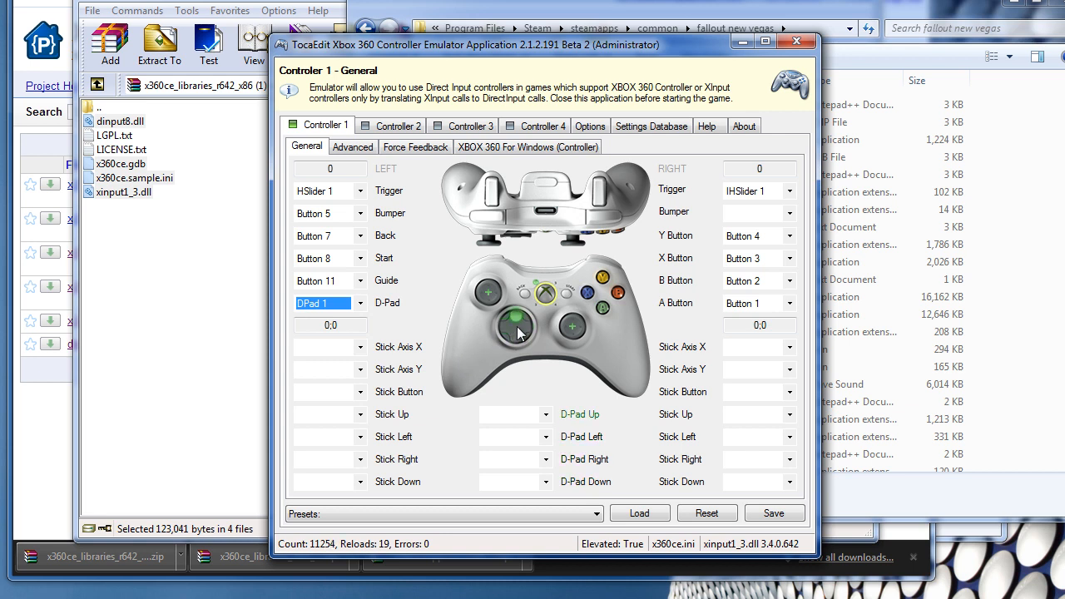
Step: Record the left stick's X and Y axes and stick button, then start on right stick X
click(360, 348)
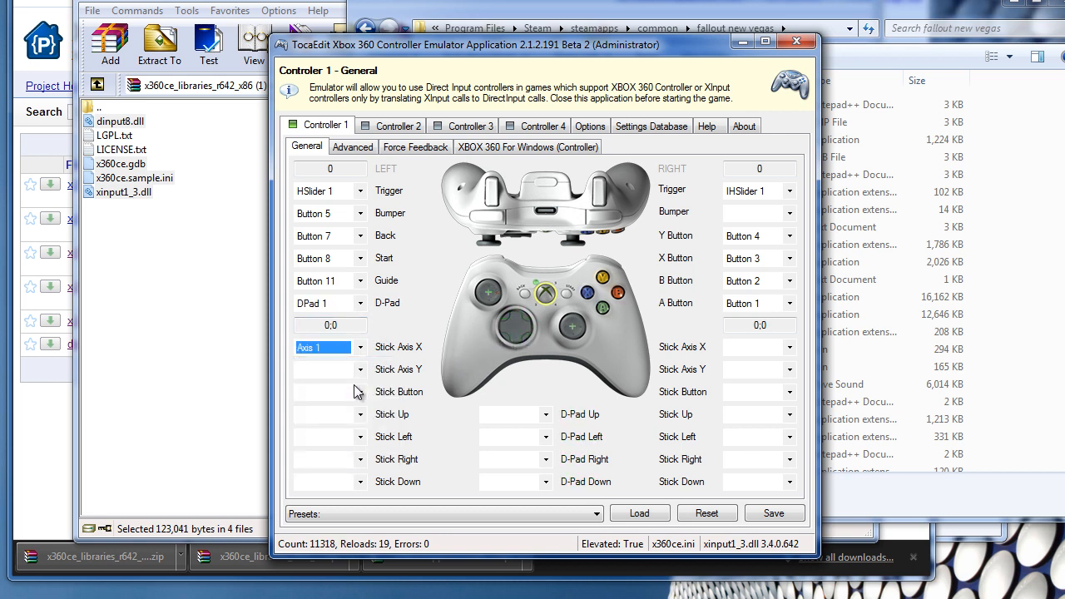
click(349, 347)
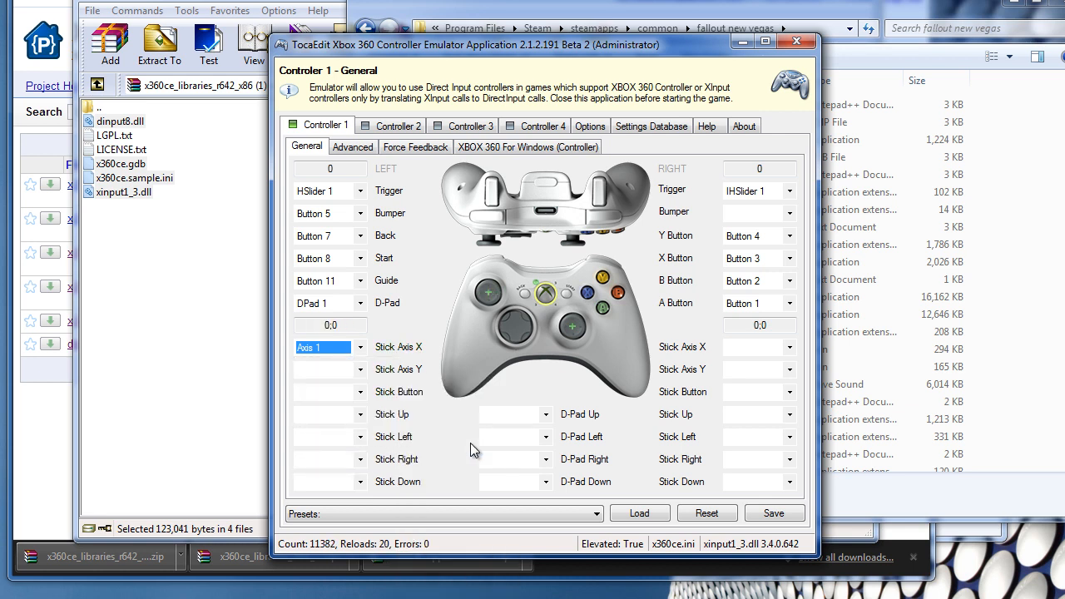
click(363, 369)
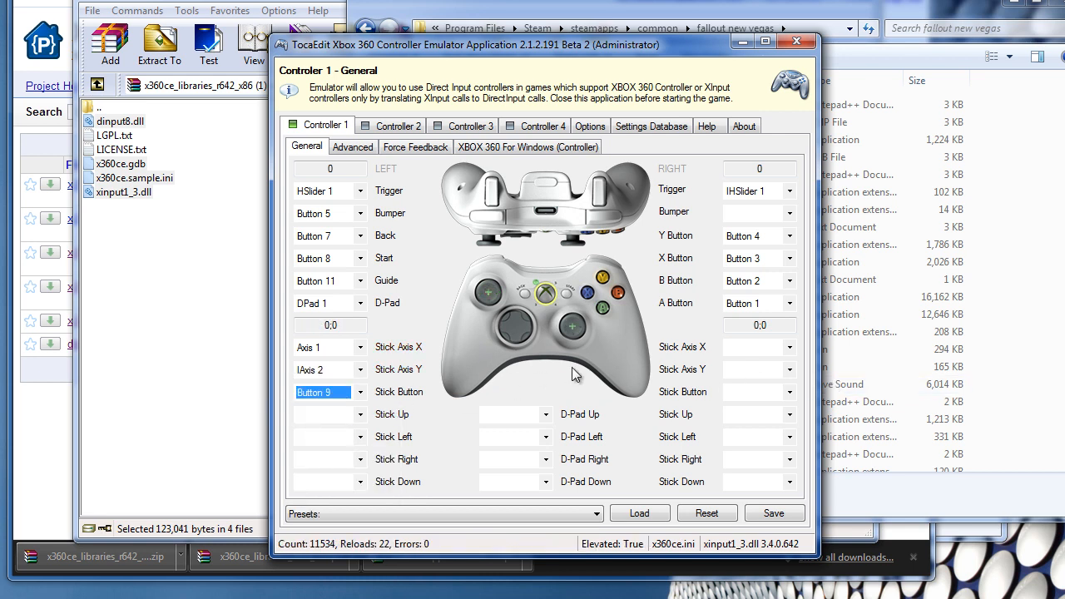
click(780, 392)
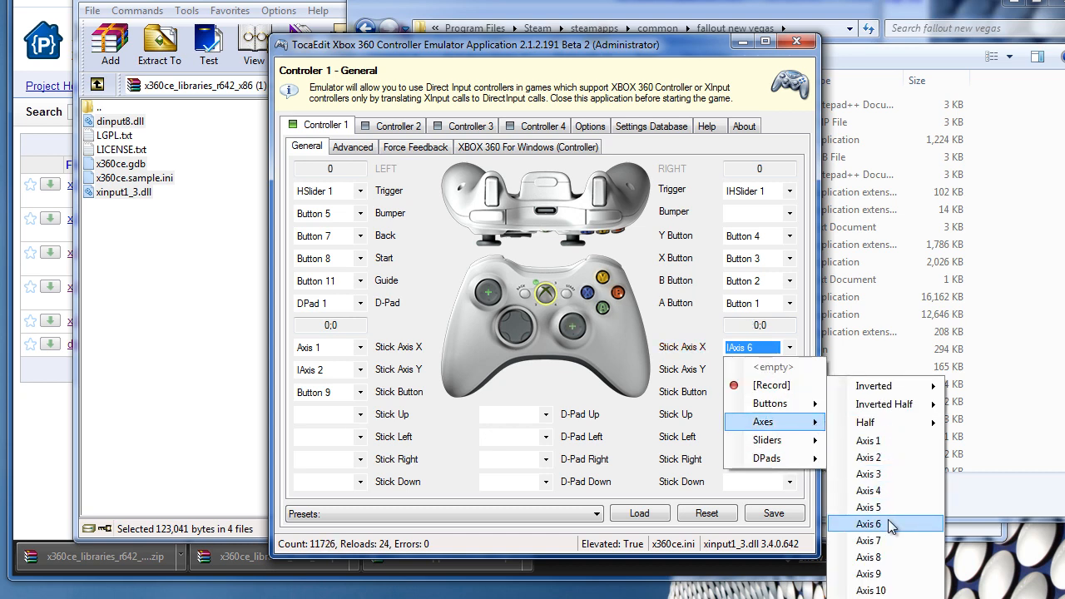
Step: Assign Axis 6 to right stick X and inverted IAxis 3 to right stick Y
click(868, 523)
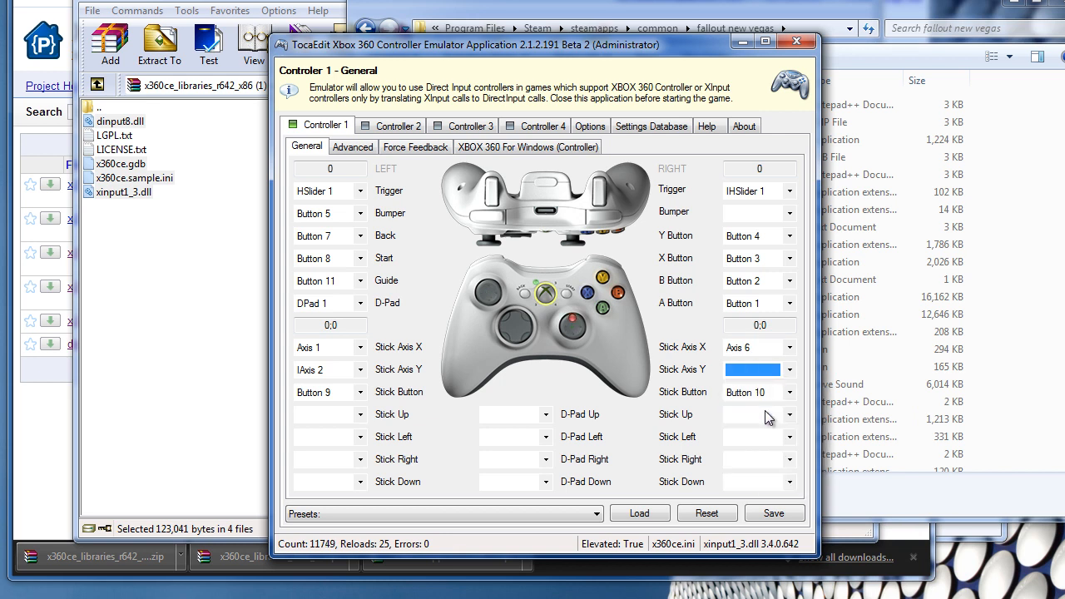
click(752, 369)
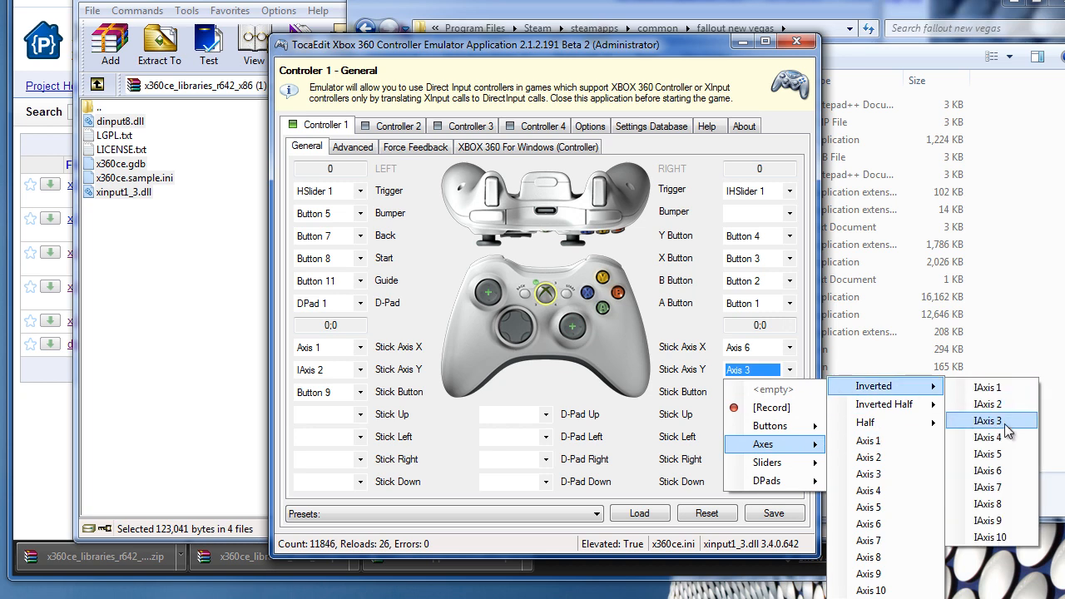
click(988, 419)
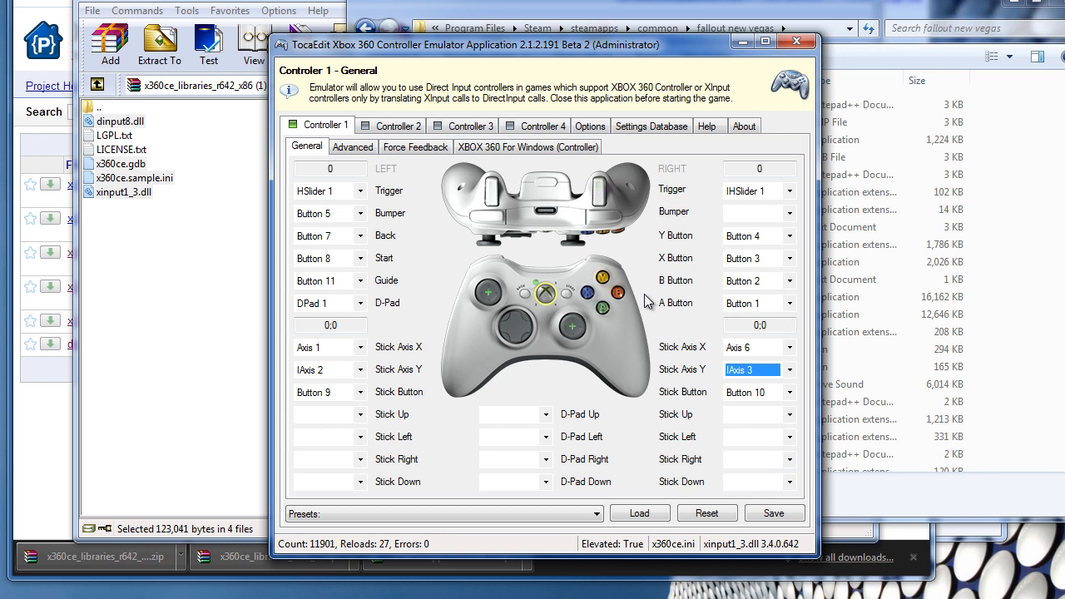
Step: Record the right bumper as Button 6
click(751, 211)
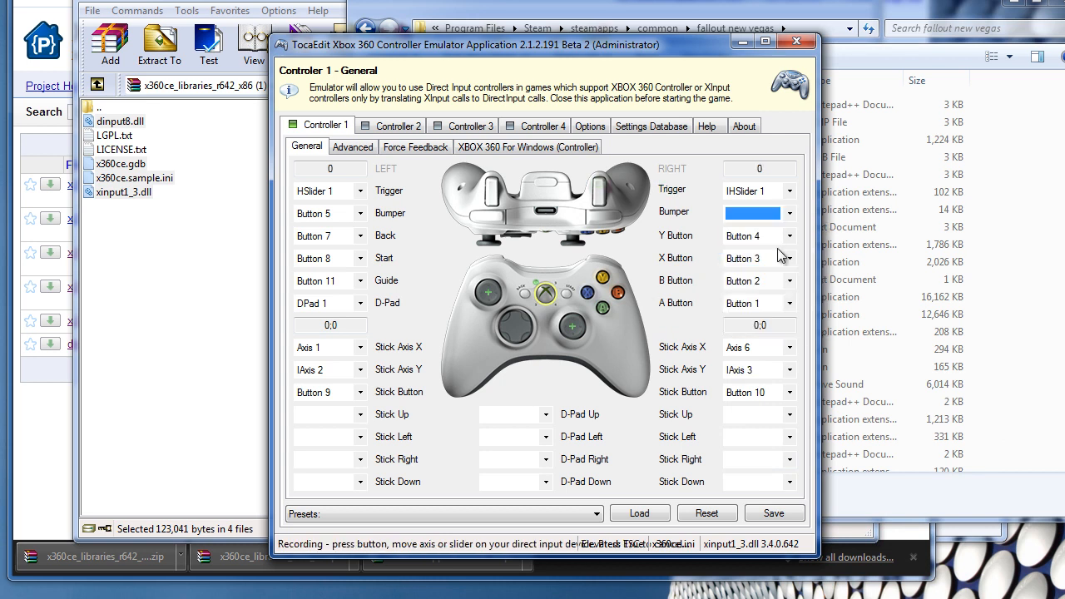
click(752, 213)
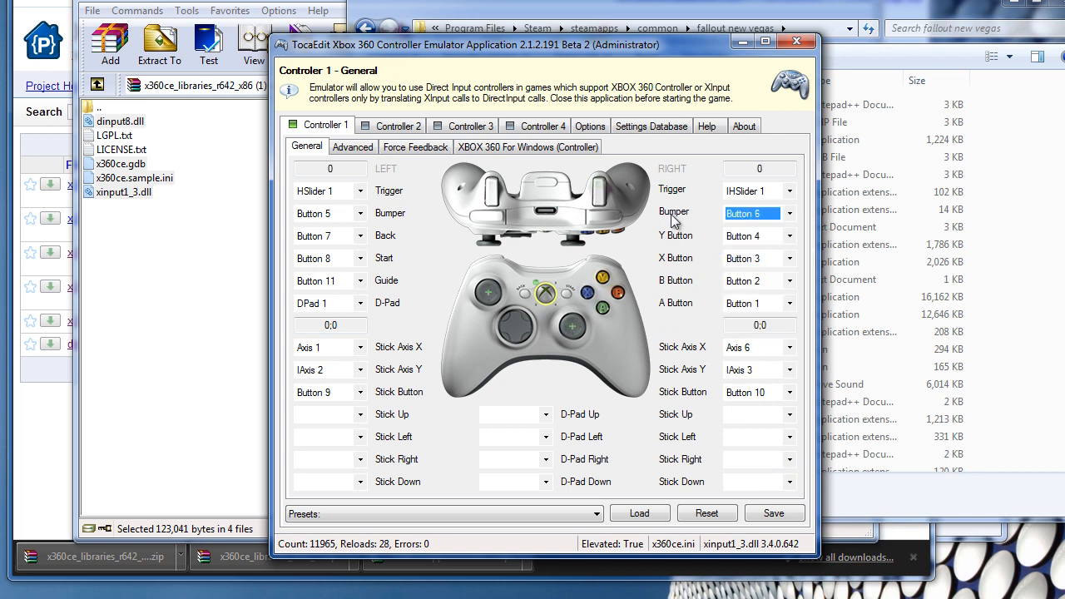